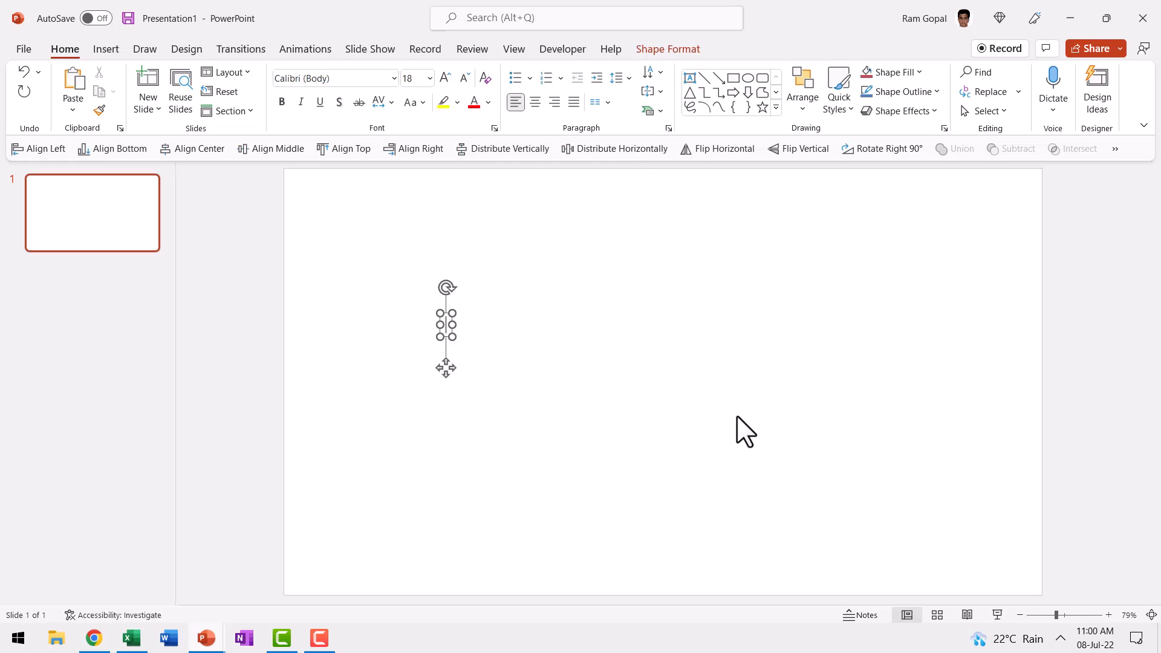
# Step: Leave an empty text box on the blank slide and bring up a new Excel workbook
pyautogui.click(131, 638)
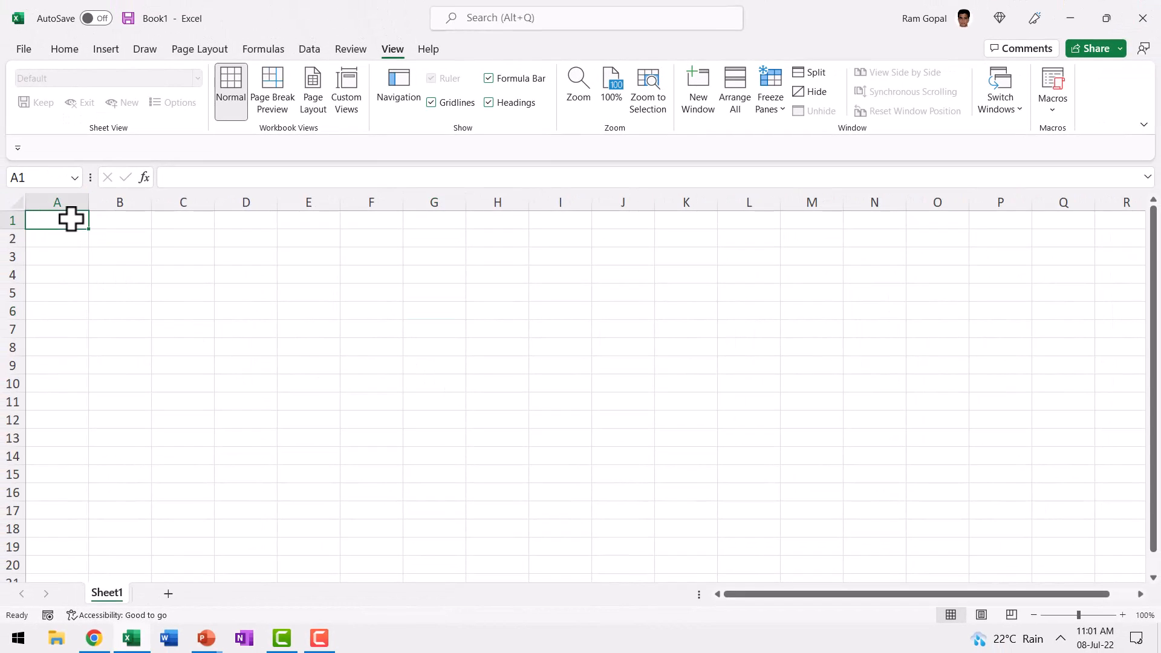
# Step: Fill column A with the series 1 to 31 and copy those numbers
pyautogui.write('1')
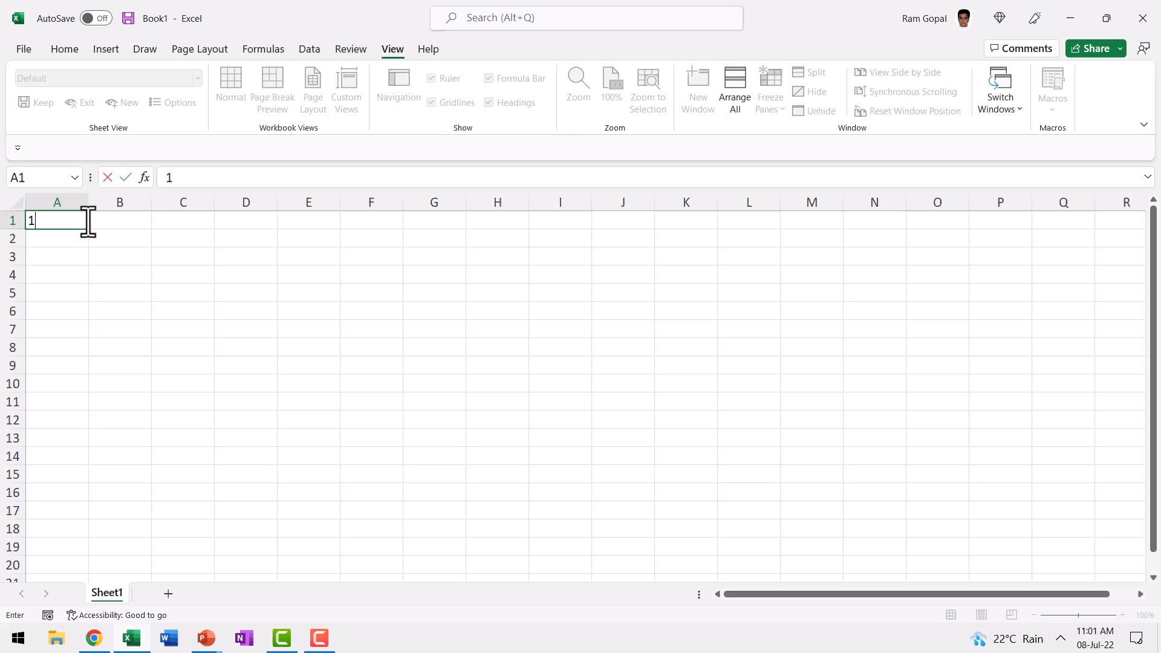
pyautogui.moveTo(83, 230); pyautogui.dragTo(83, 485)
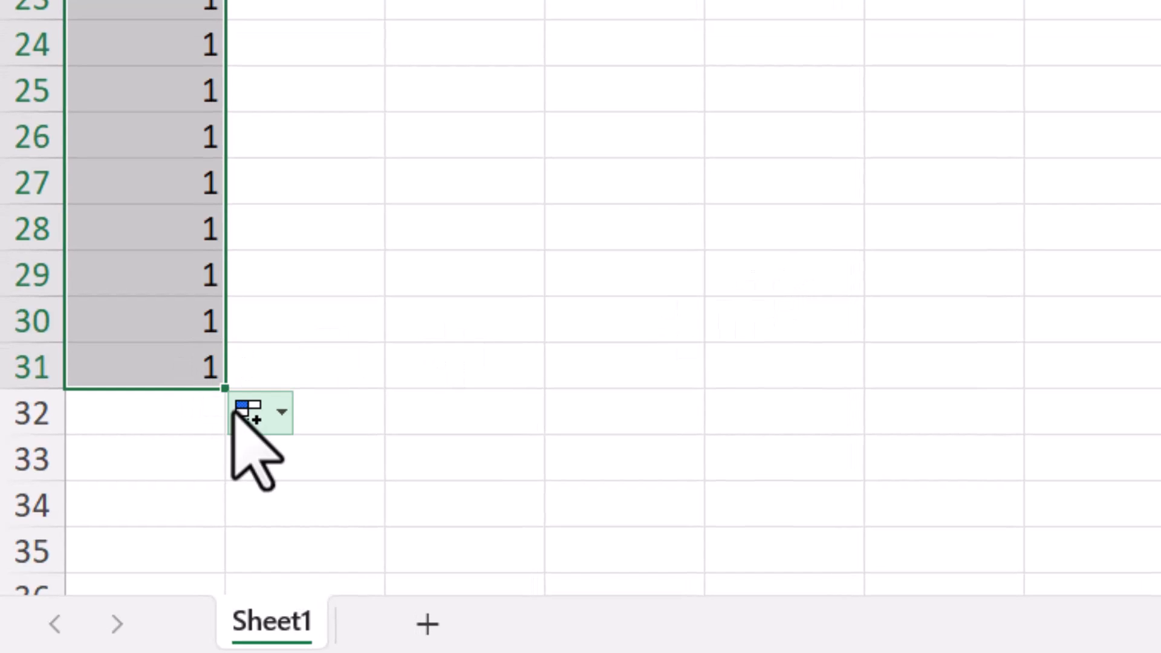
pyautogui.moveTo(249, 413)
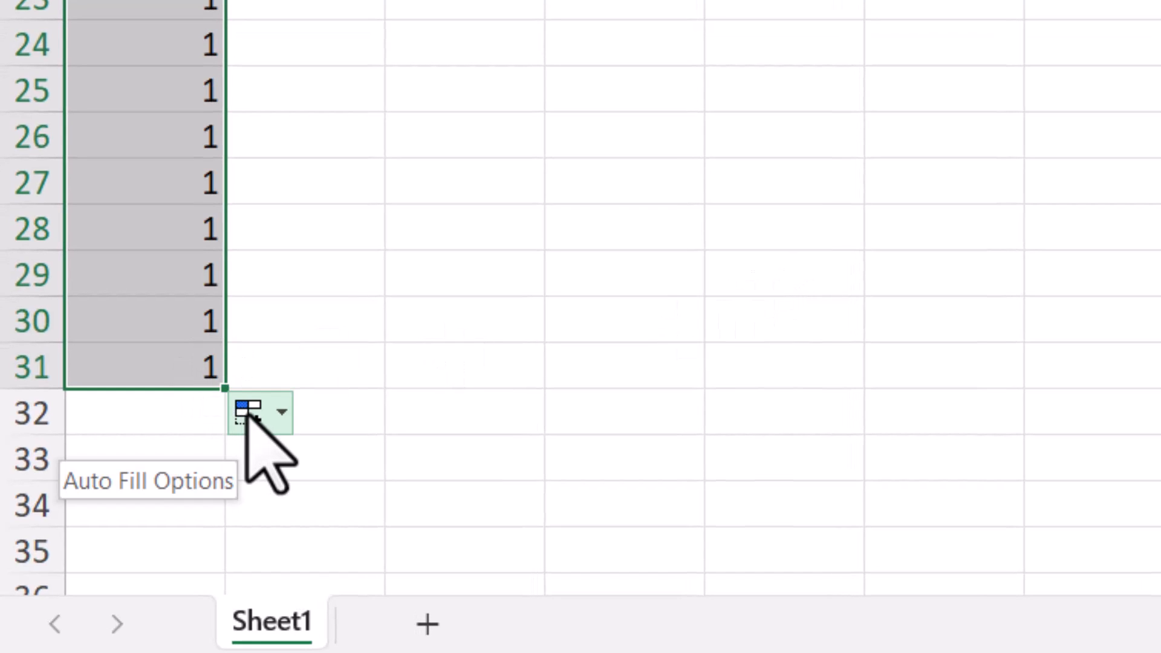
pyautogui.click(280, 412)
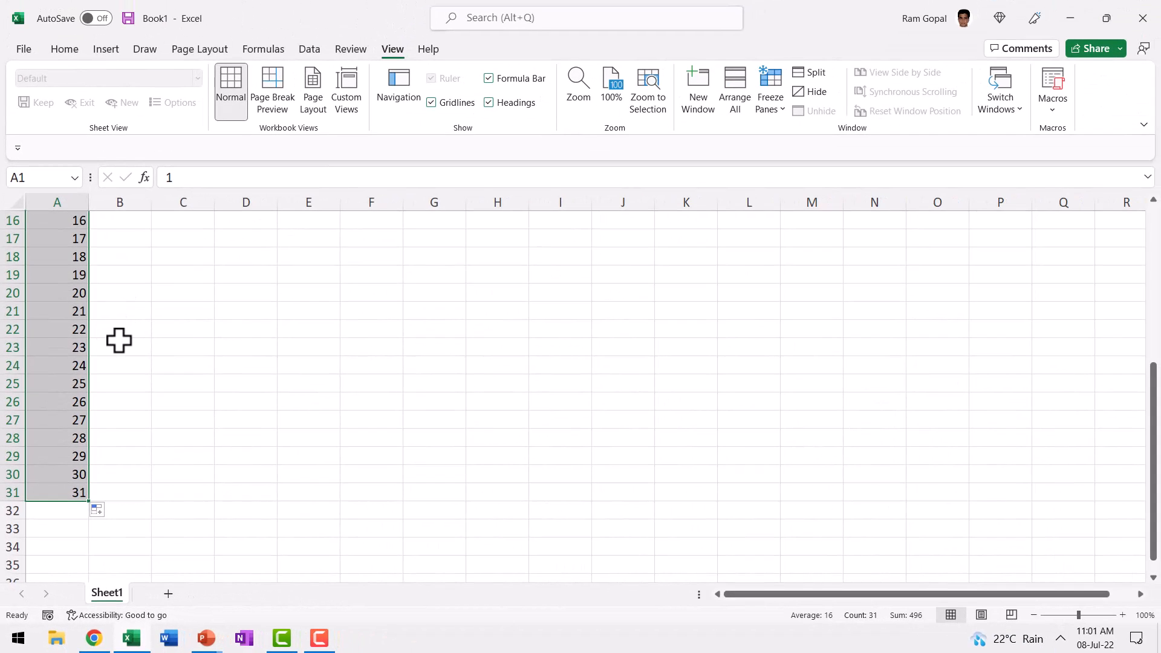
pyautogui.moveTo(115, 341)
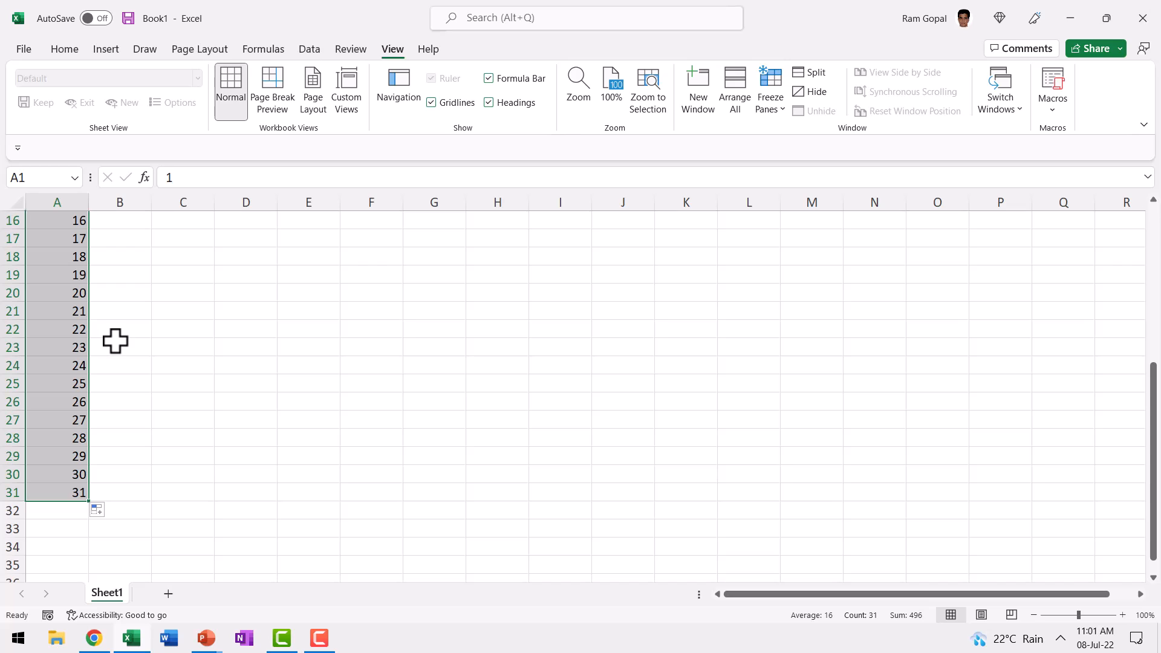
pyautogui.rightClick(115, 341)
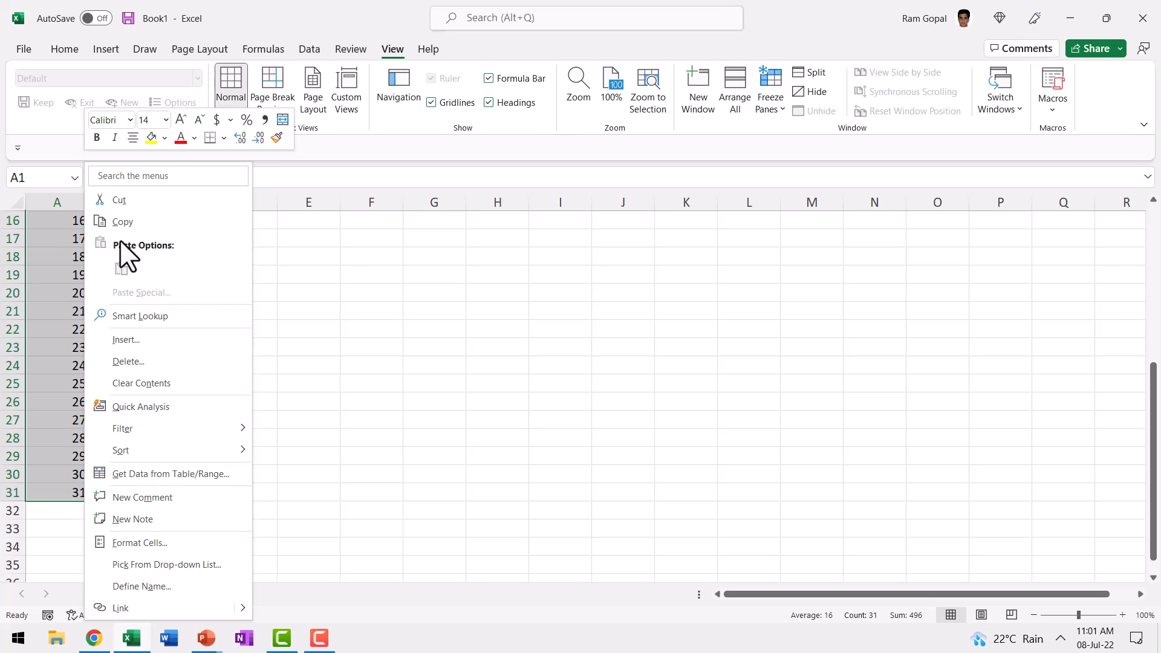
pyautogui.moveTo(212, 638)
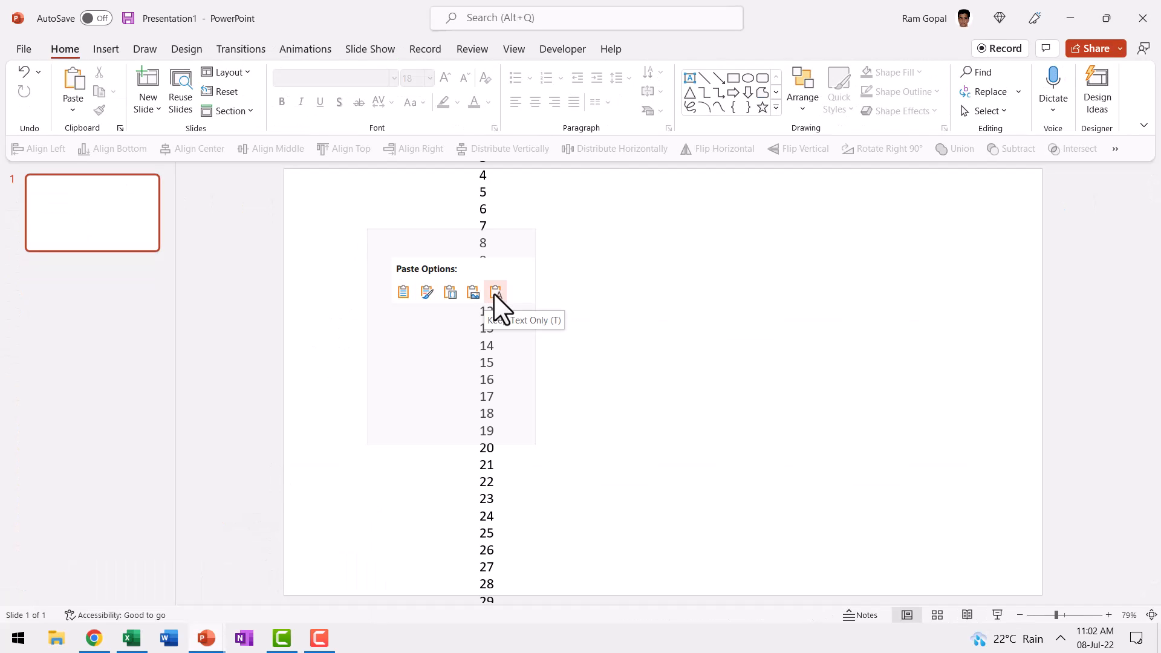
# Step: Paste the numbers as text only in Tw Cen MT Condensed Extra Bold 96, right-aligned
pyautogui.click(494, 293)
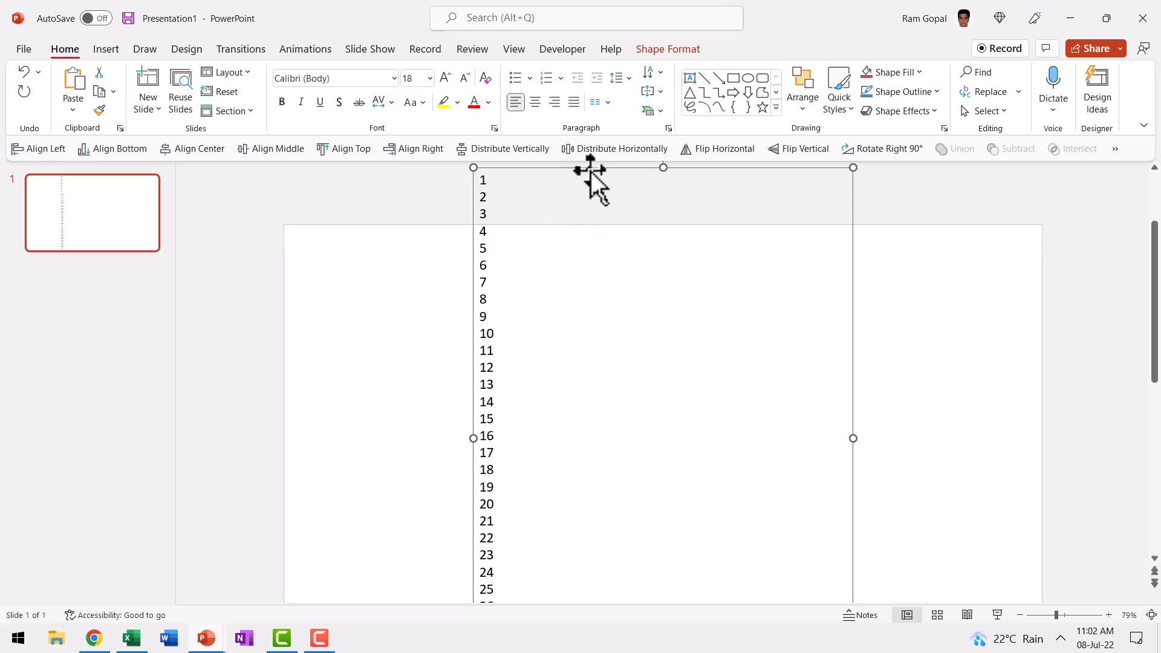
pyautogui.moveTo(405, 88)
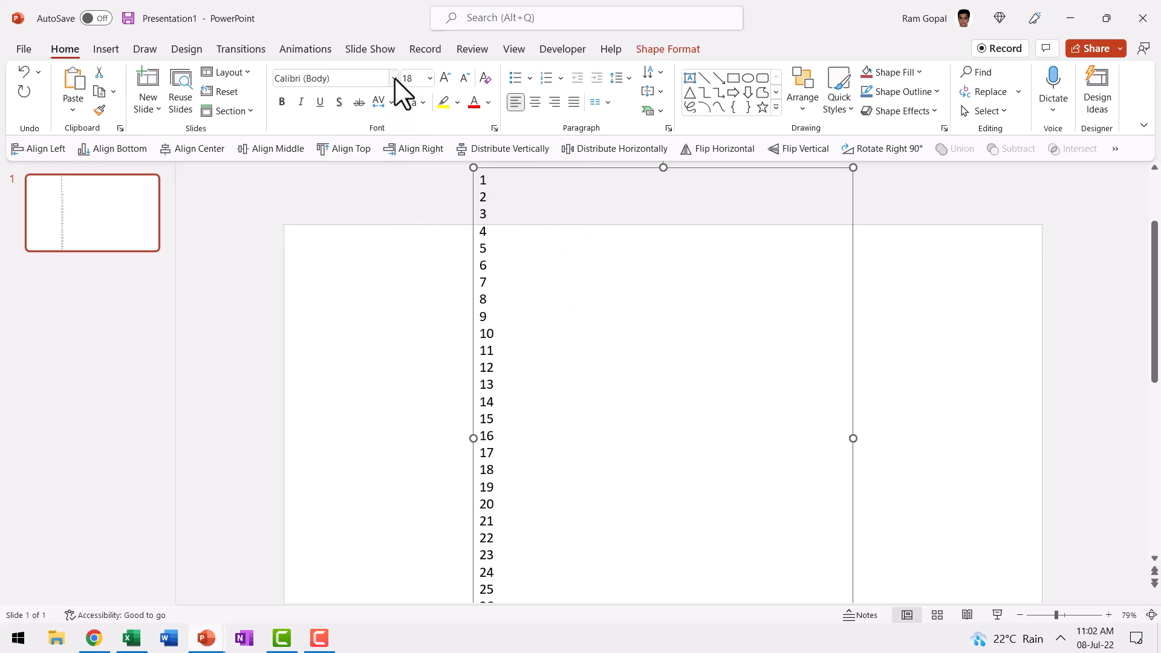
pyautogui.click(393, 78)
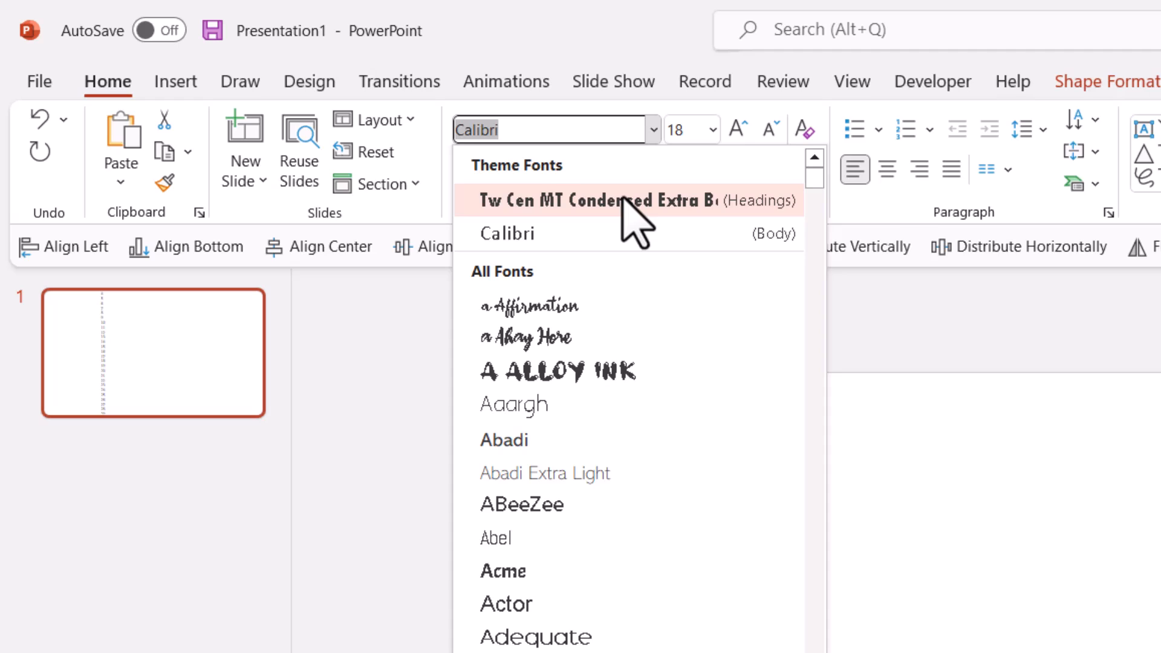
pyautogui.moveTo(629, 205)
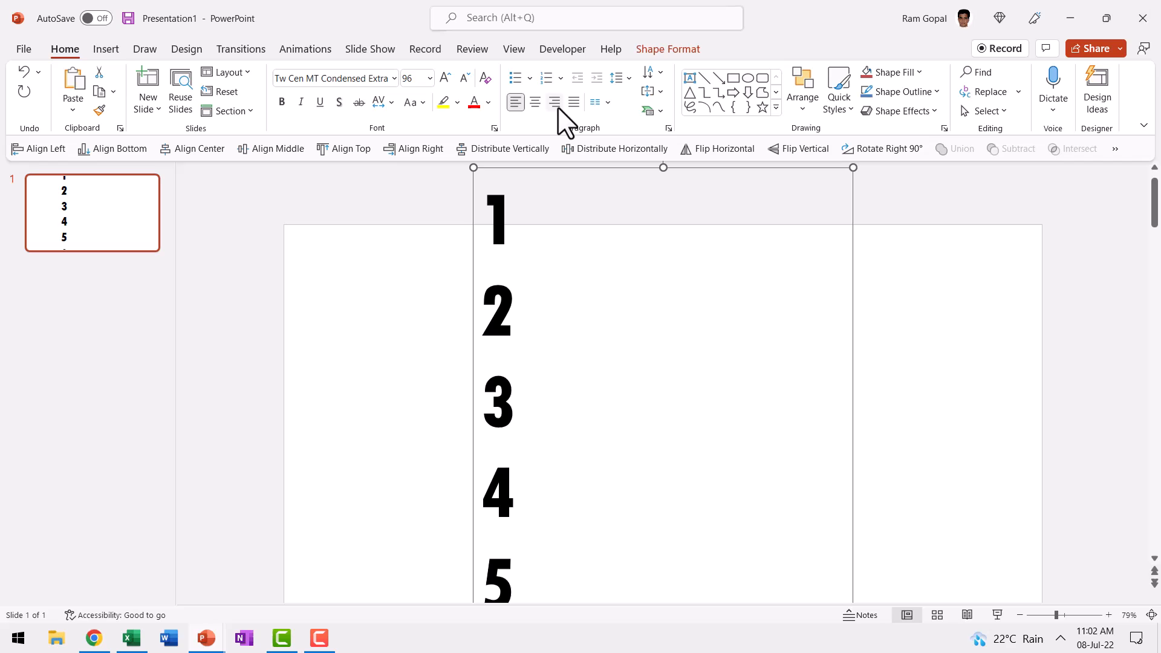
pyautogui.click(554, 102)
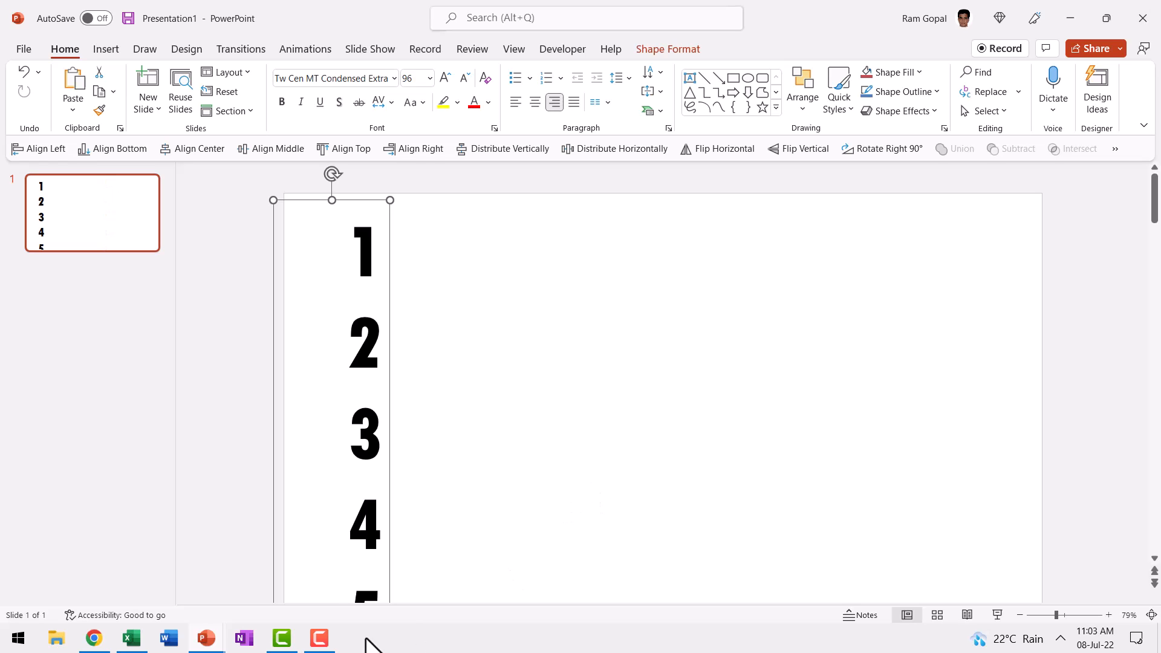
# Step: In Excel, enter Jan in D1 and fill the month names down column D
pyautogui.click(131, 637)
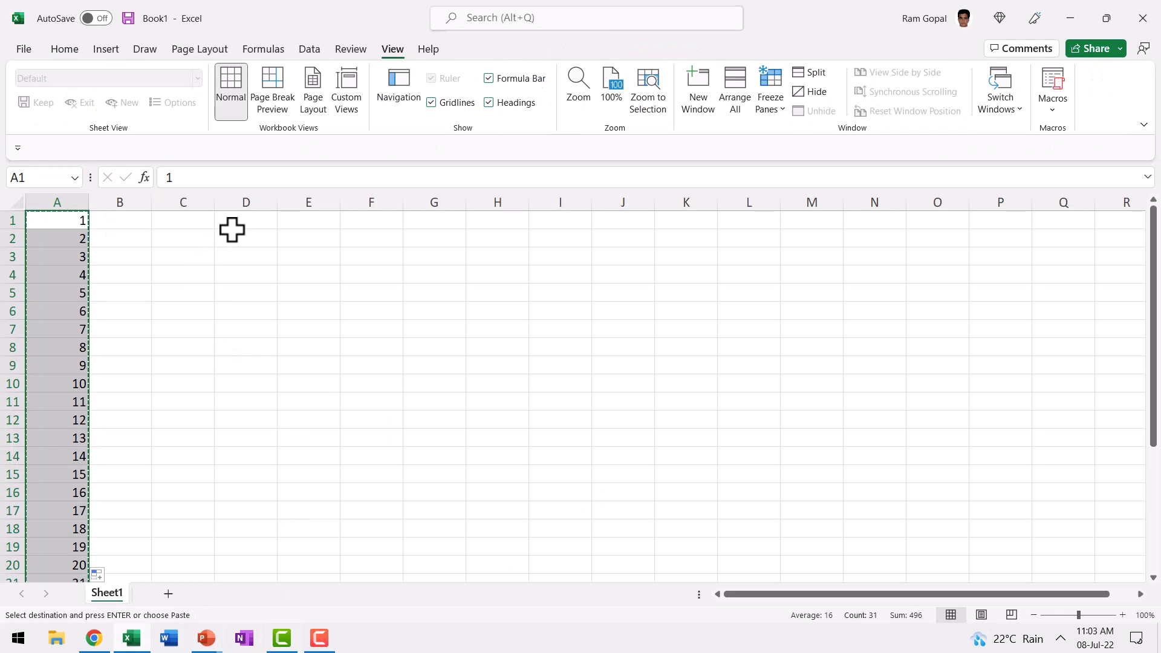
pyautogui.write('Jan')
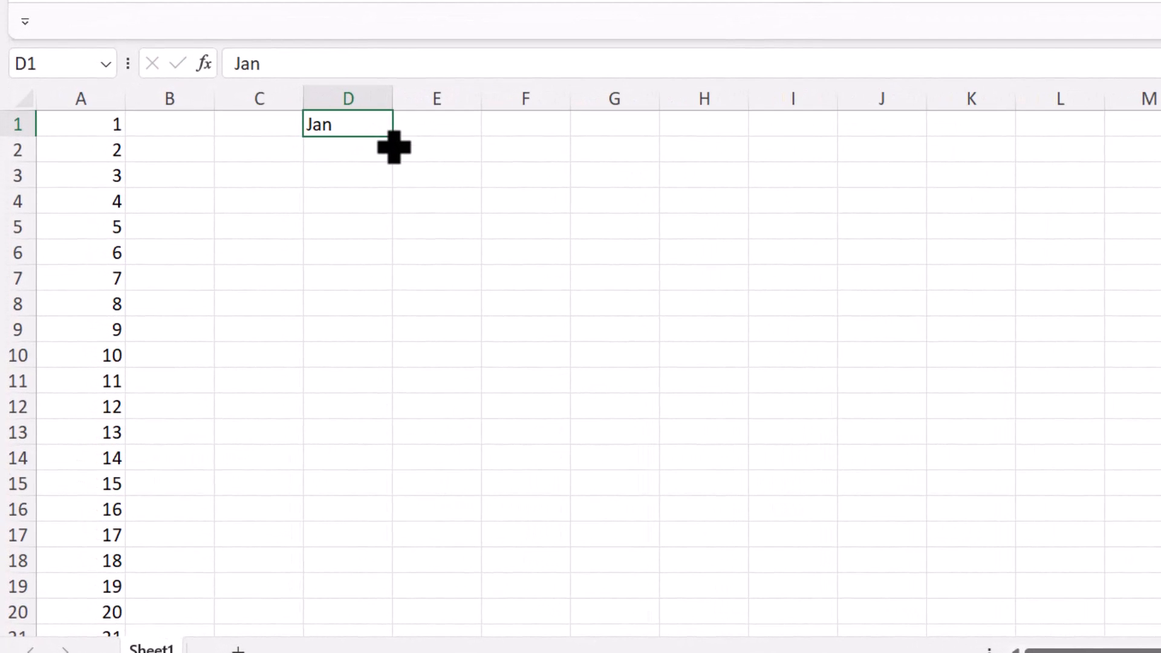
pyautogui.moveTo(392, 145); pyautogui.dragTo(373, 430)
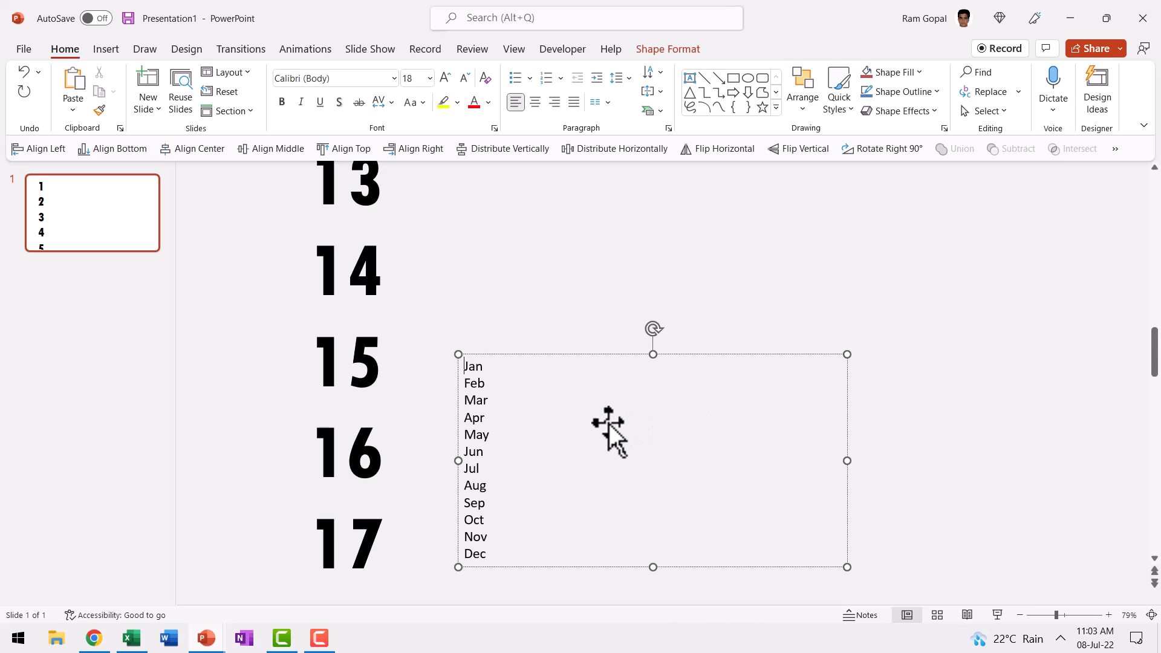
# Step: Format-paint the pasted months to match the numbers and place them beside the numbers
pyautogui.click(349, 269)
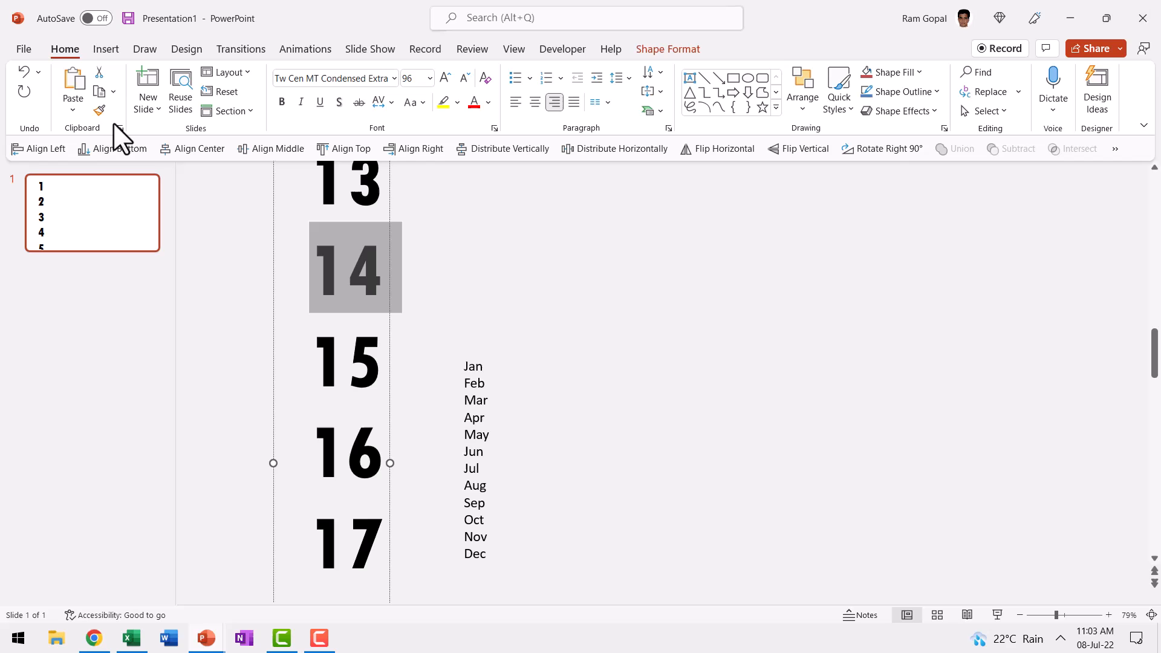
pyautogui.moveTo(98, 111)
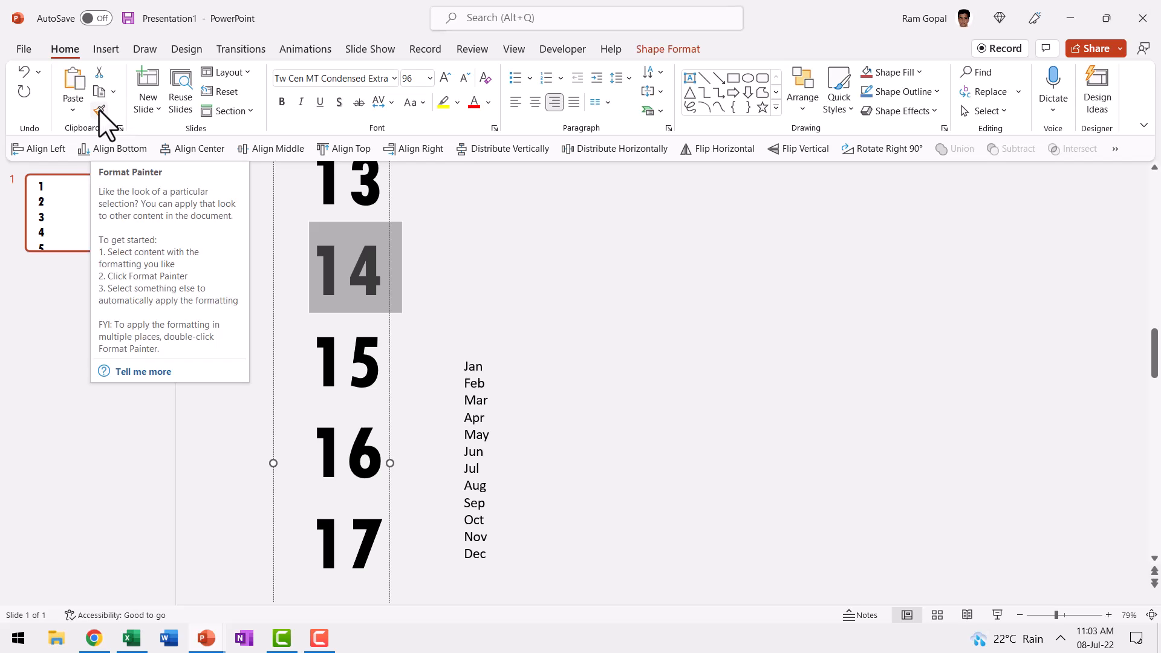
pyautogui.click(99, 110)
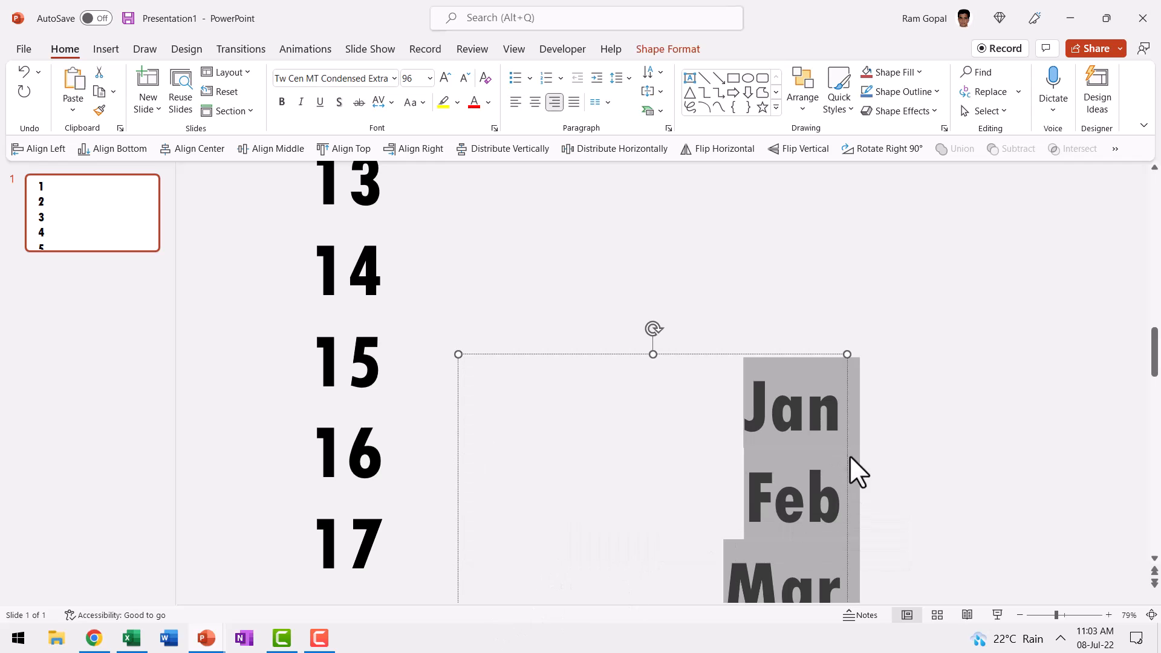
pyautogui.moveTo(869, 421)
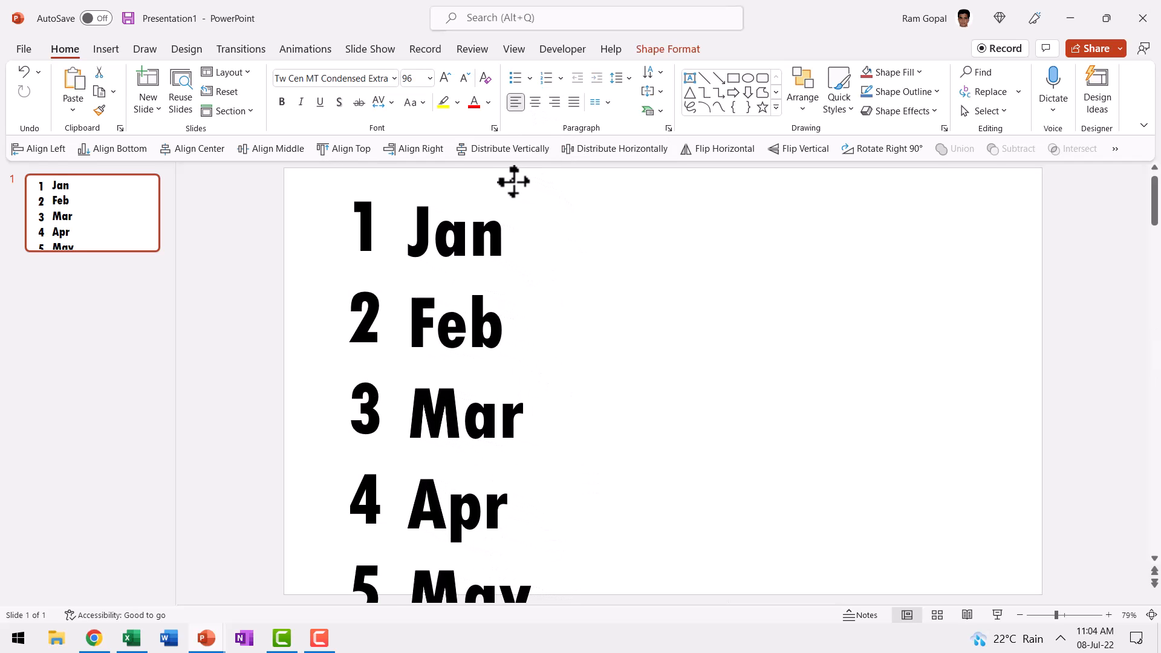
pyautogui.moveTo(513, 182); pyautogui.dragTo(502, 176)
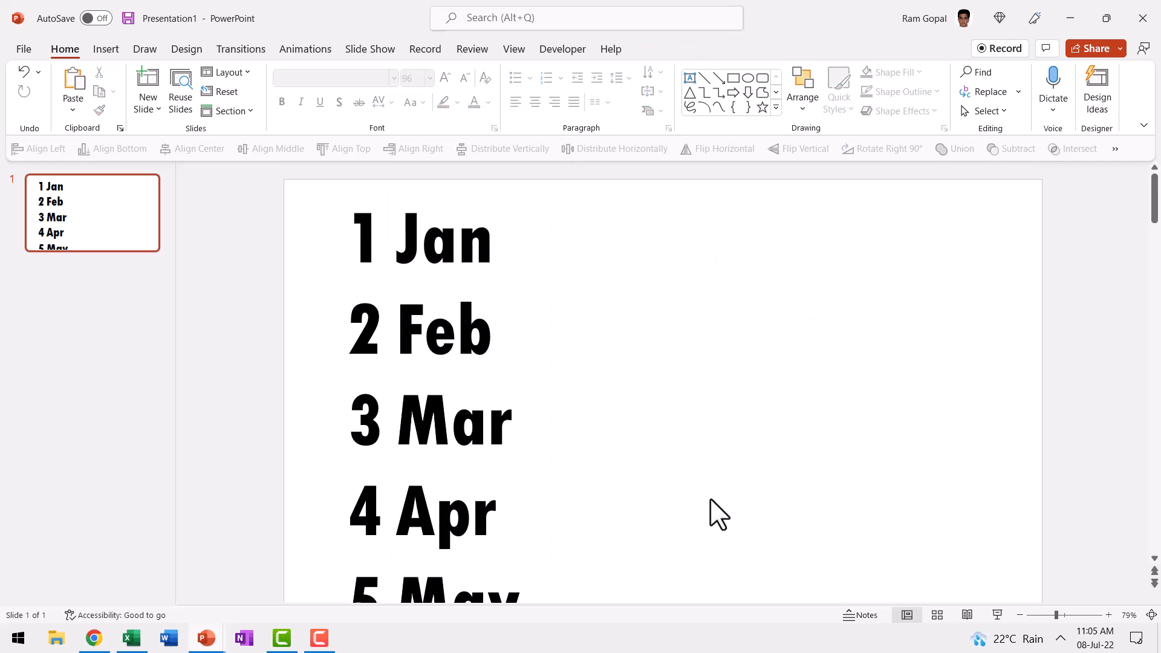
pyautogui.moveTo(692, 82)
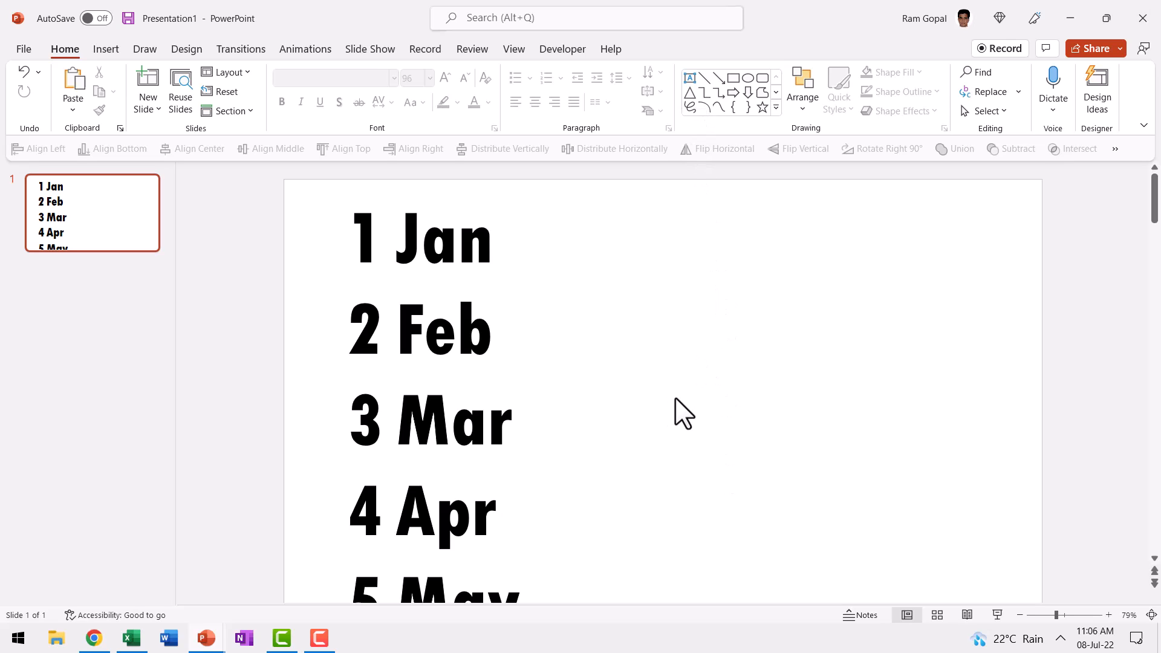
pyautogui.moveTo(689, 77)
pyautogui.write('1')
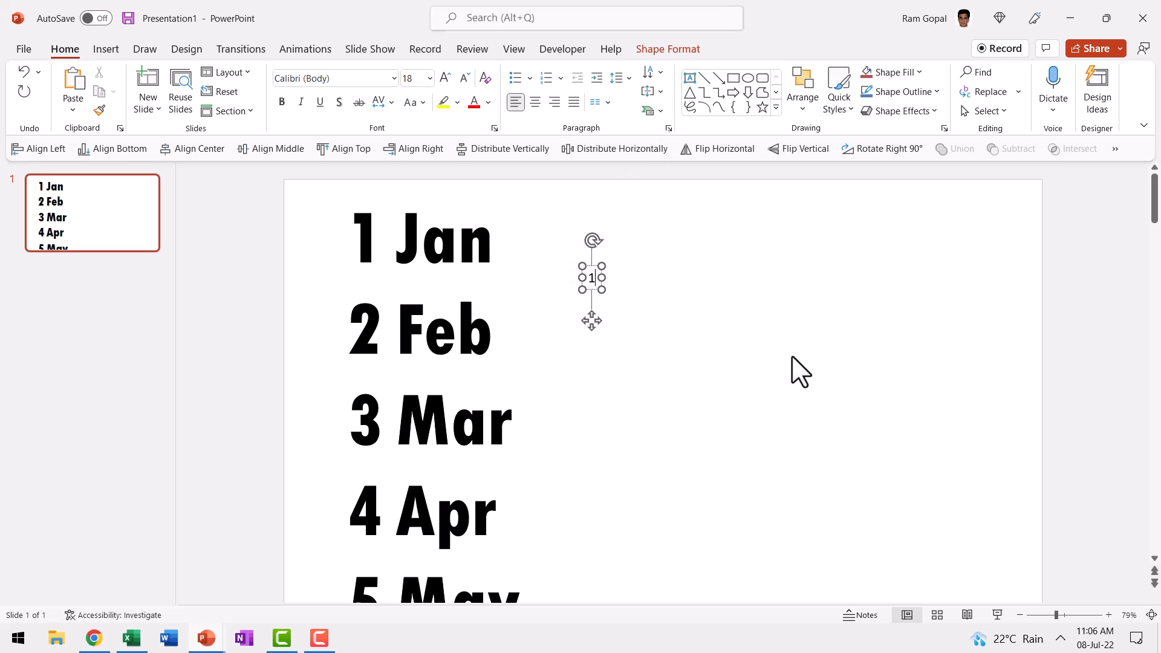
# Step: Add a years text box reading 1789, 90, 91, 92 beside the dates
pyautogui.doubleClick(452, 236)
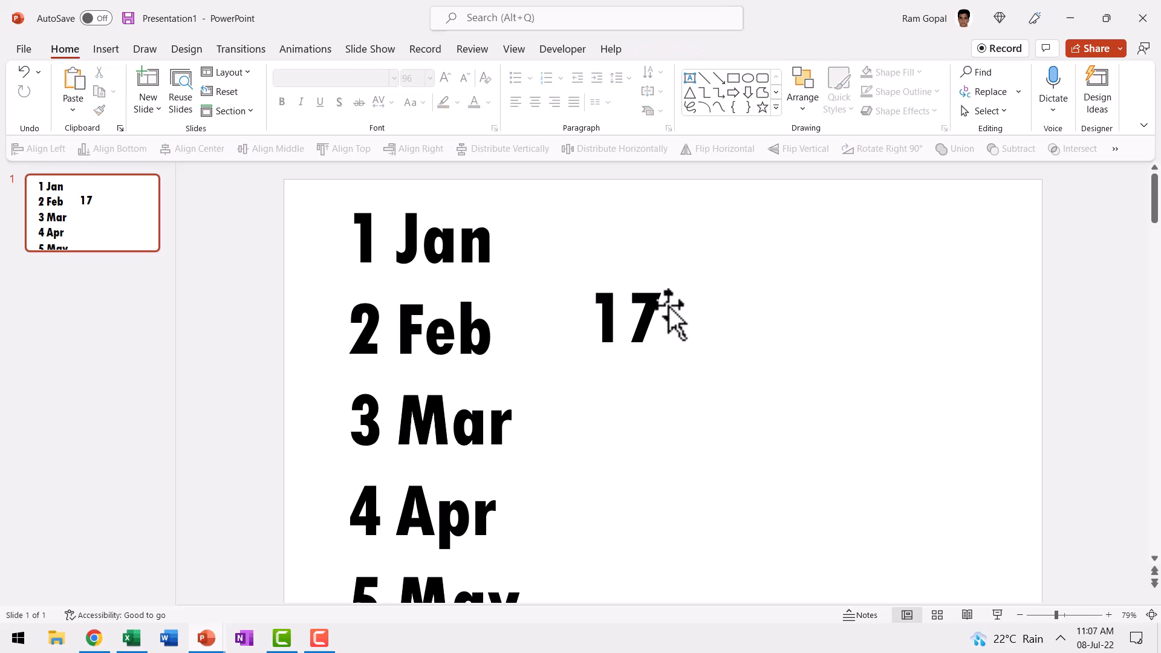
pyautogui.click(635, 316)
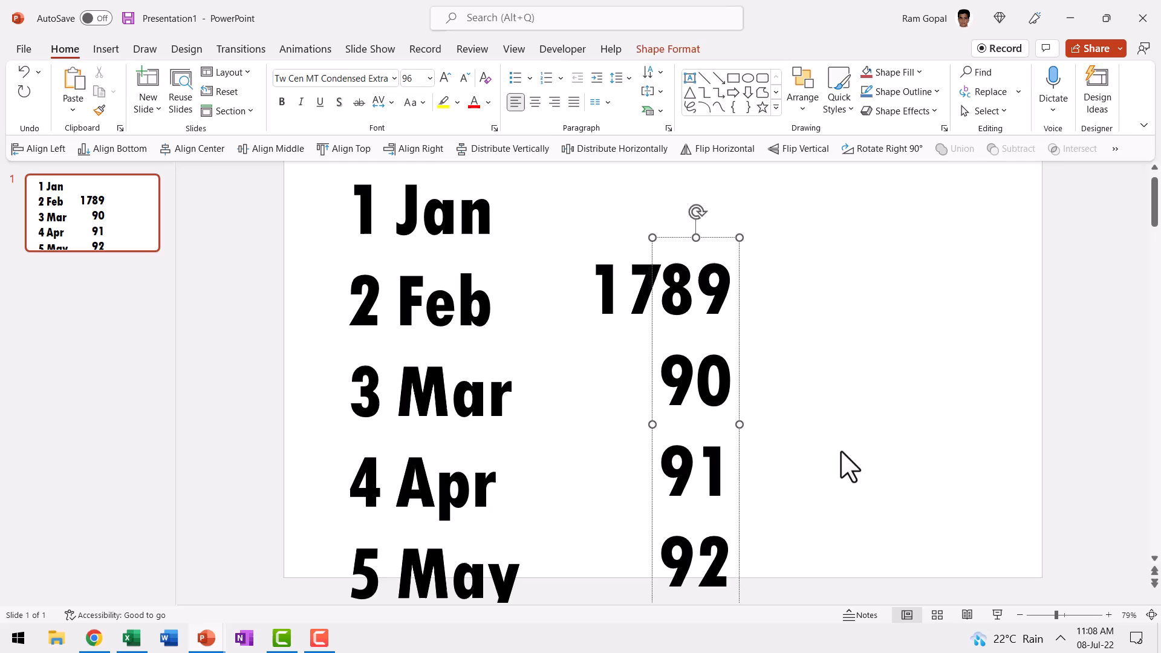
pyautogui.moveTo(855, 462)
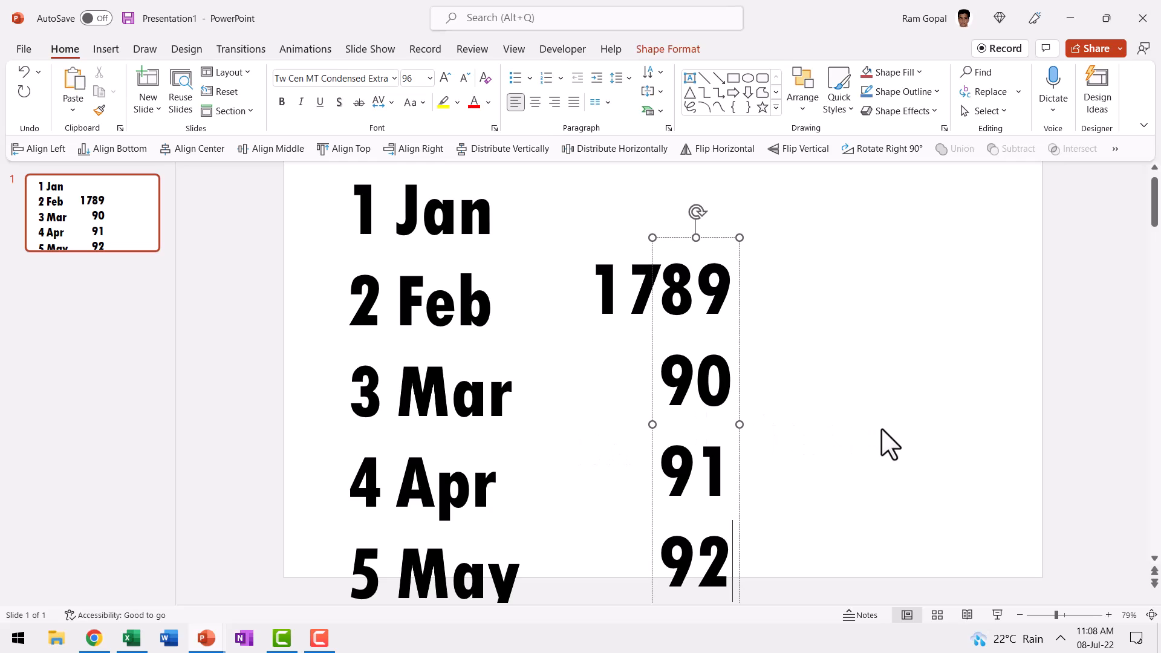
pyautogui.moveTo(709, 78)
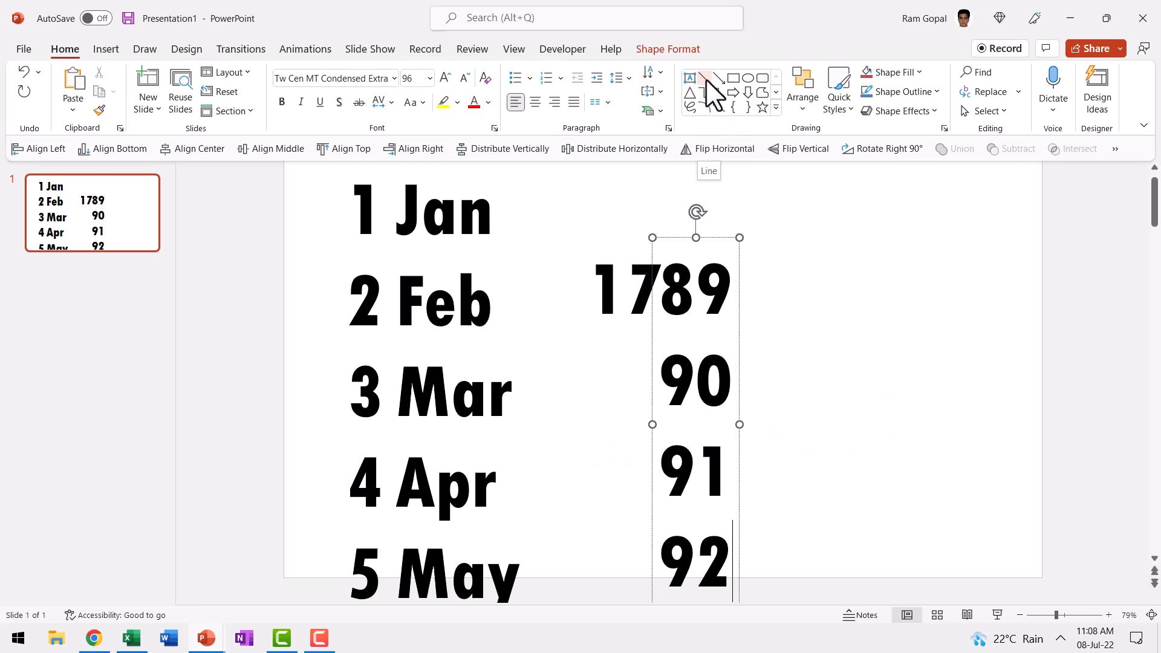
# Step: Draw a horizontal line across the slide along the 3 Mar row
pyautogui.click(717, 78)
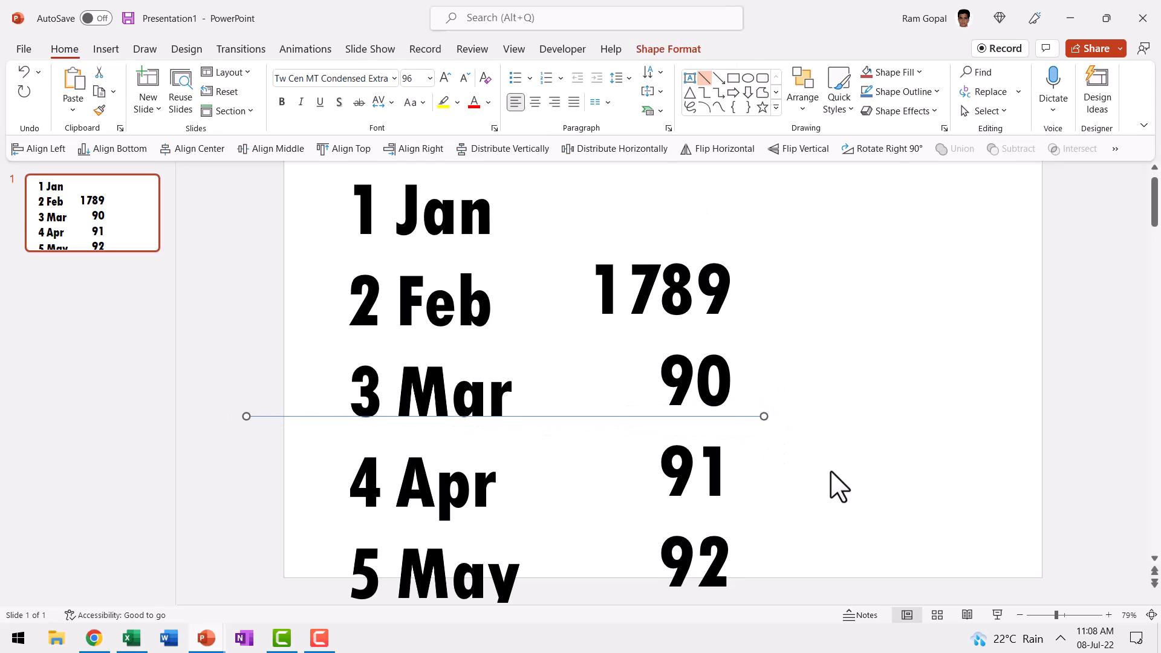
pyautogui.click(308, 416)
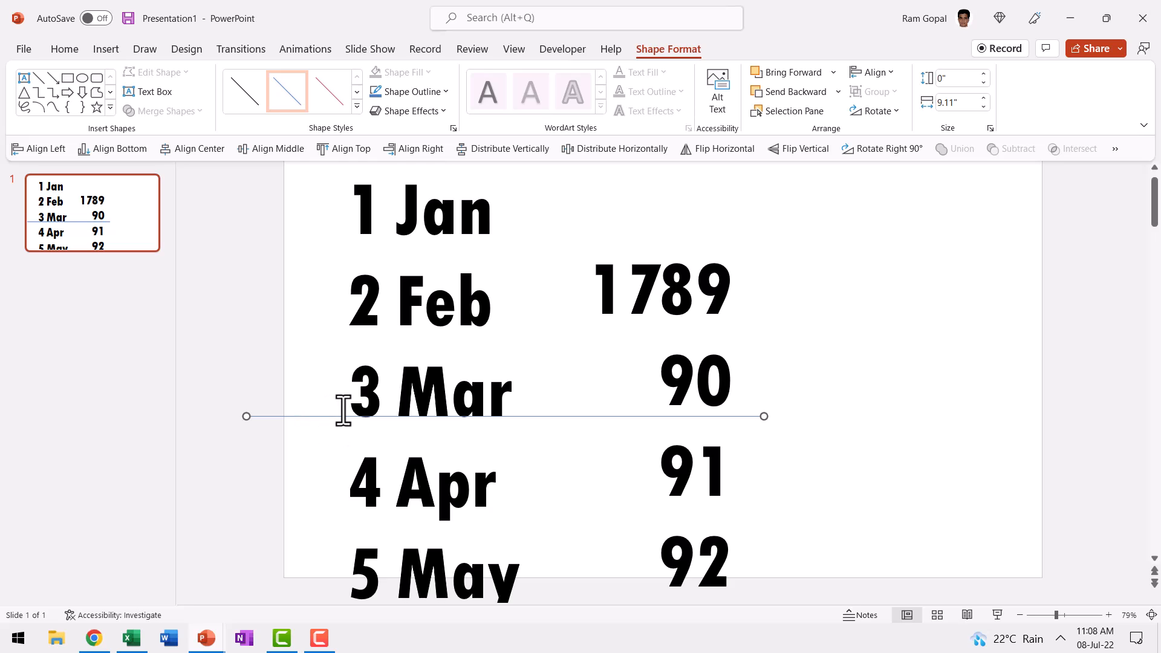
pyautogui.moveTo(457, 387)
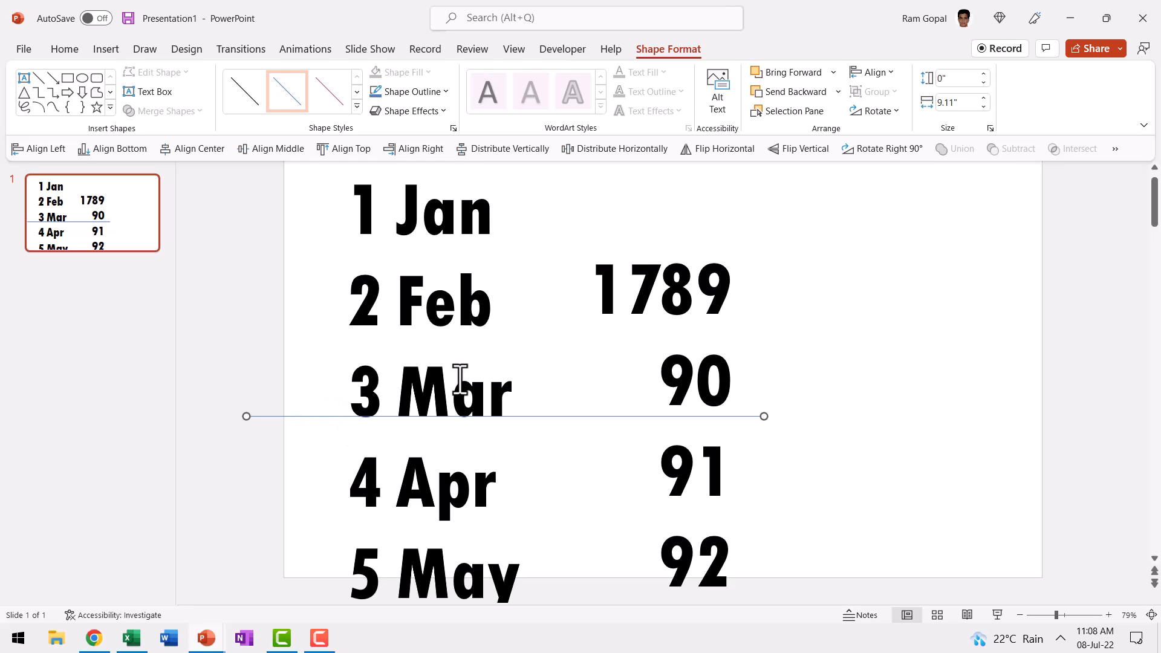
pyautogui.moveTo(558, 401)
pyautogui.write('The siege and surrender of the Bastille')
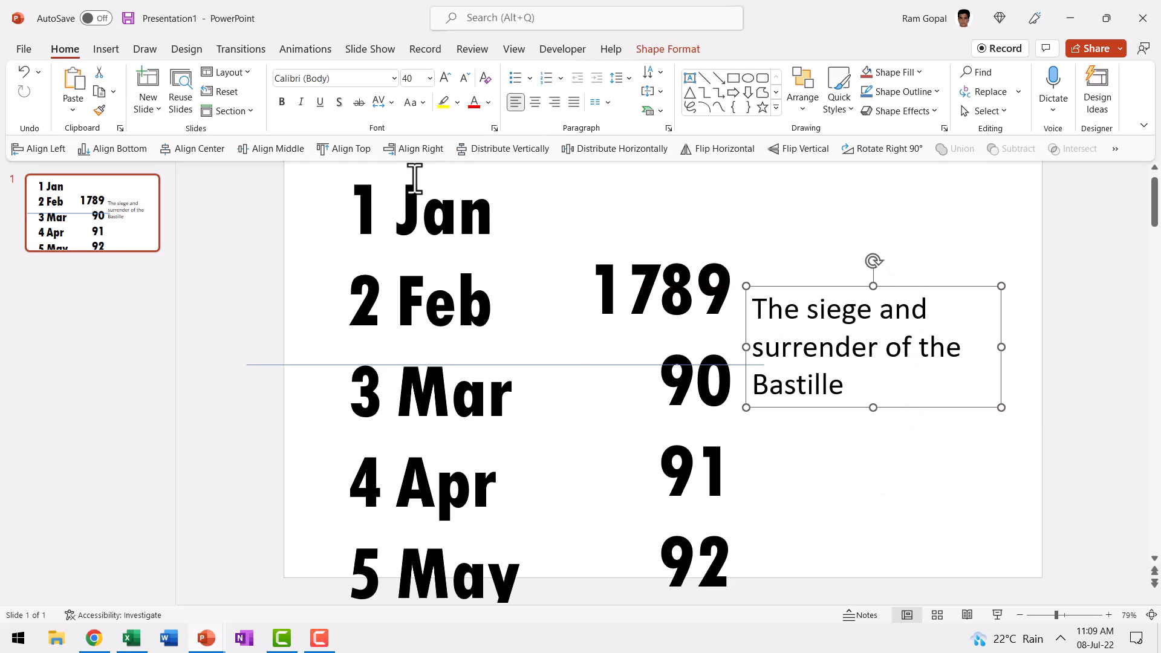
pyautogui.moveTo(817, 525)
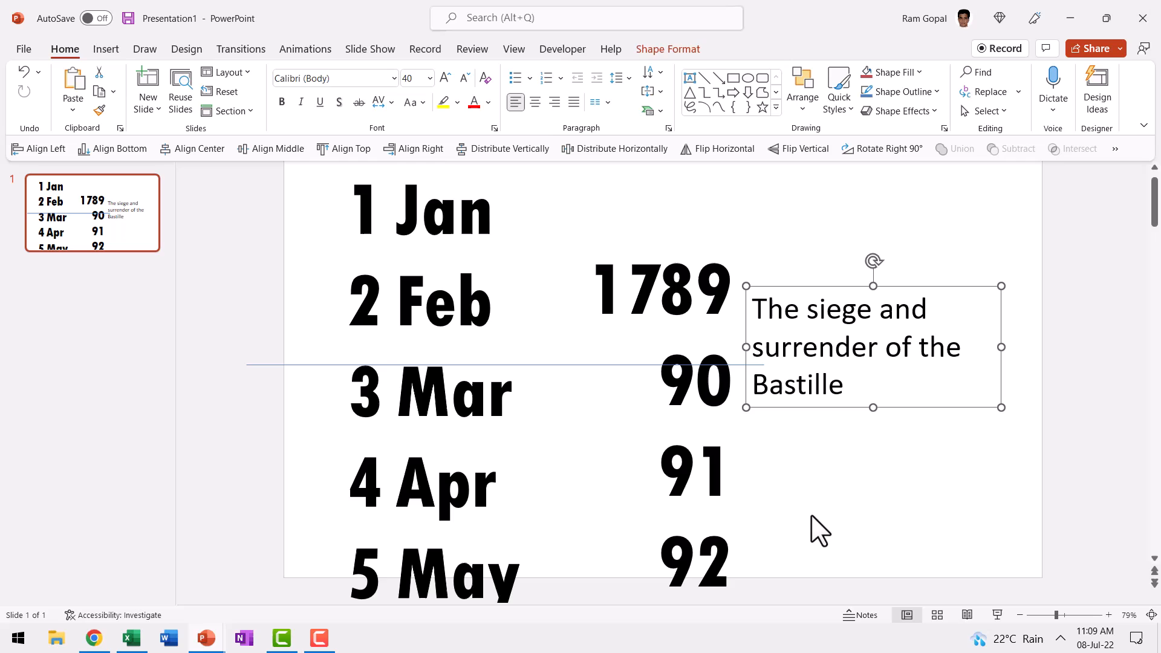
pyautogui.moveTo(1102, 449)
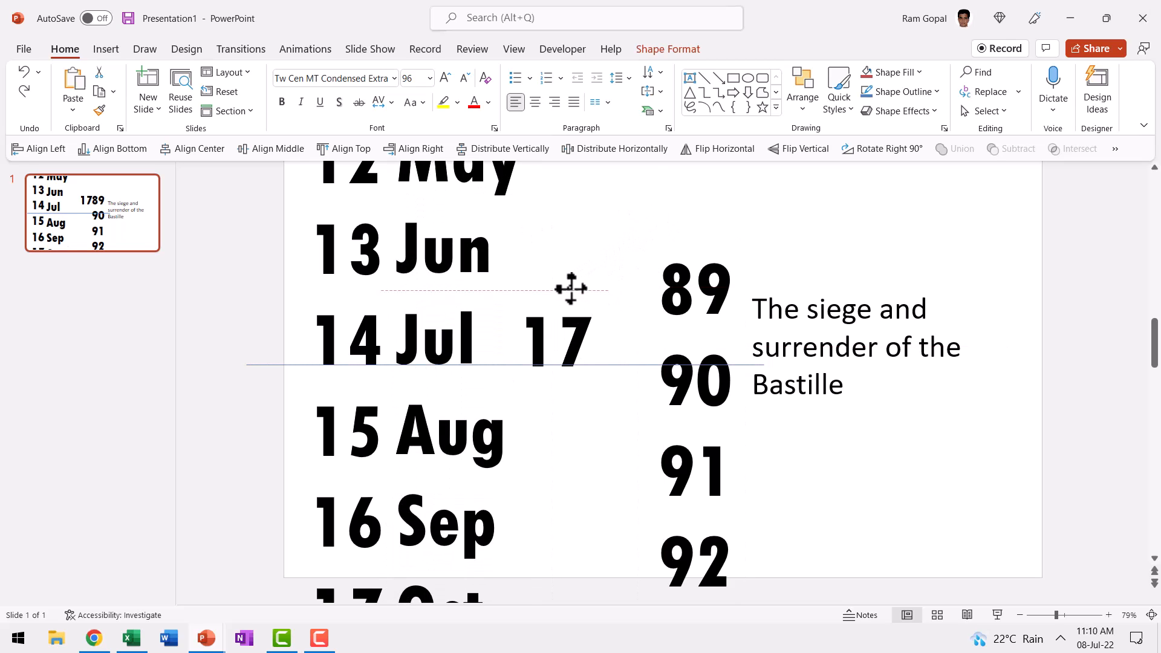
# Step: Align 14 Jul on the line with the years column moved beside it
pyautogui.click(554, 337)
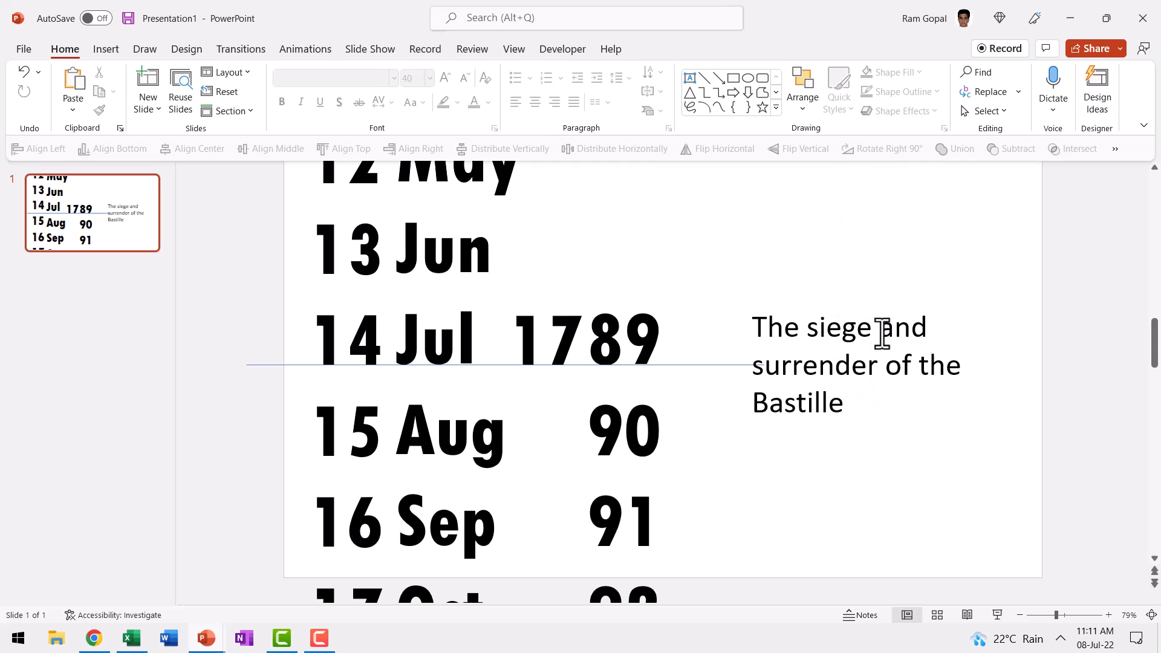
pyautogui.moveTo(966, 519)
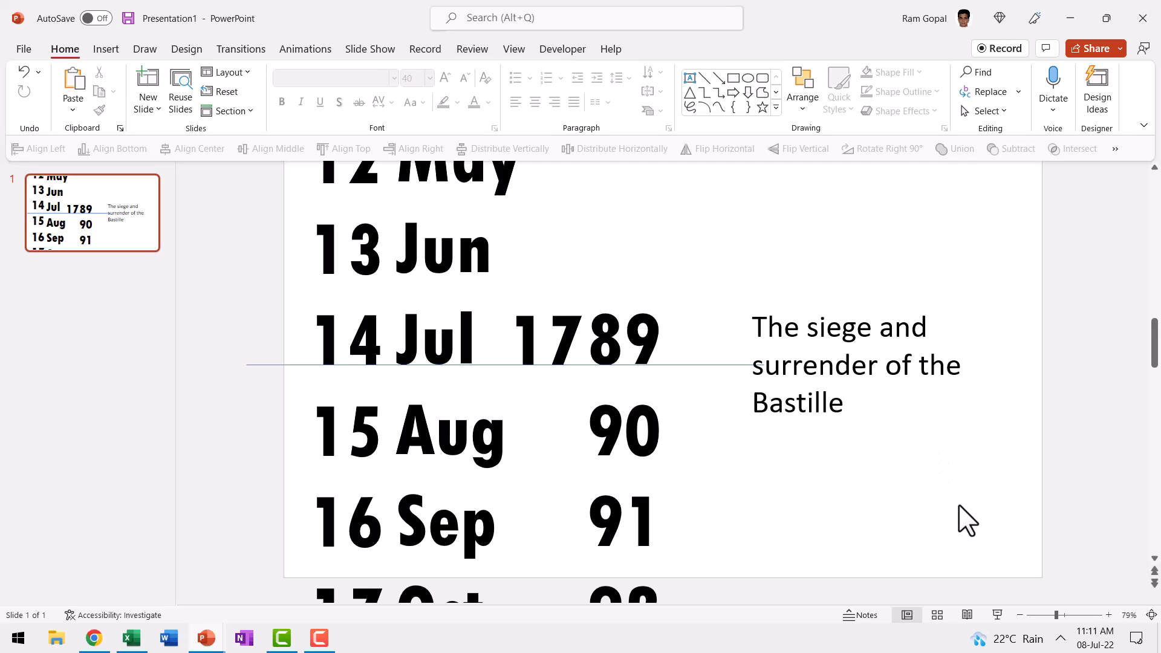
pyautogui.moveTo(819, 334)
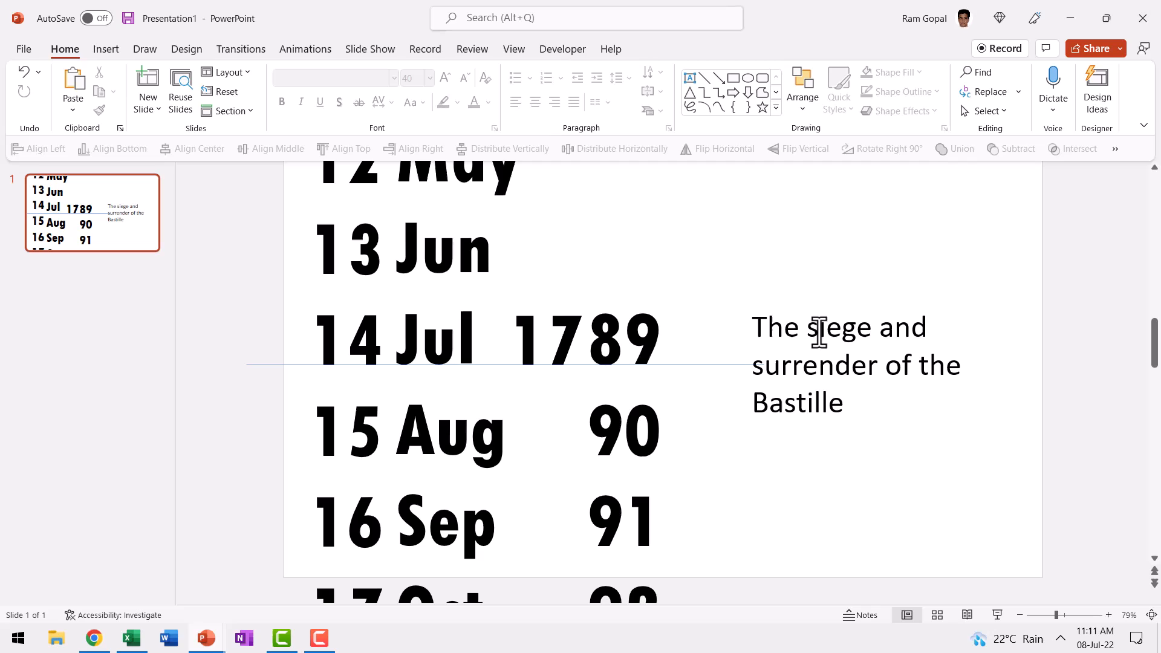
pyautogui.moveTo(1040, 454)
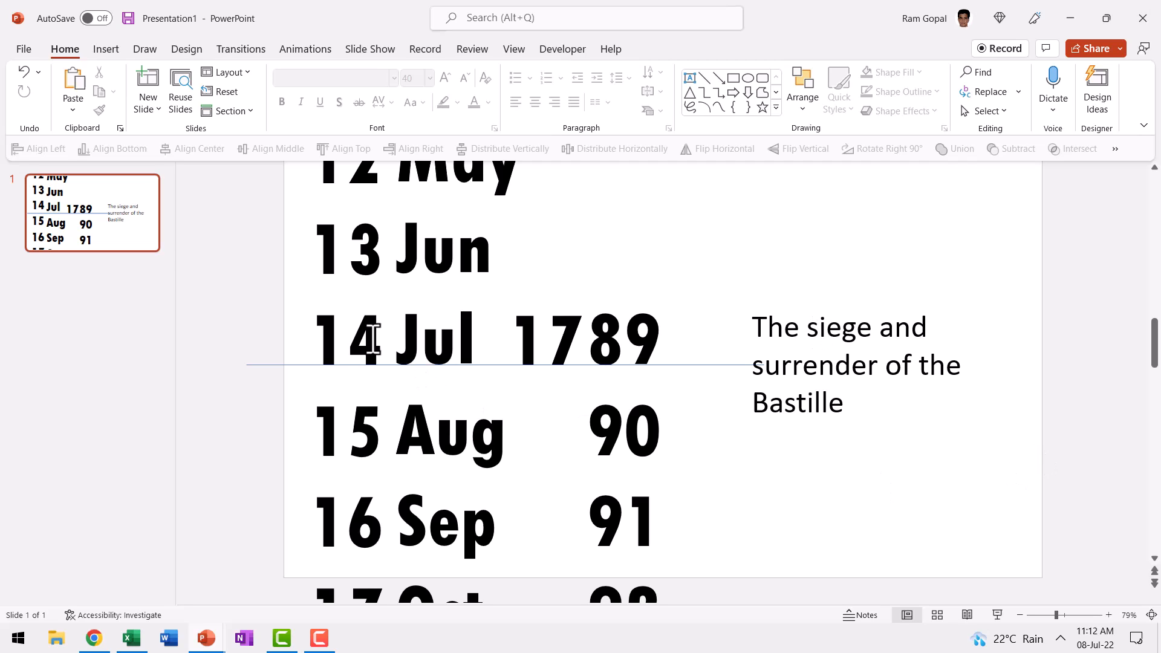
pyautogui.rightClick(91, 212)
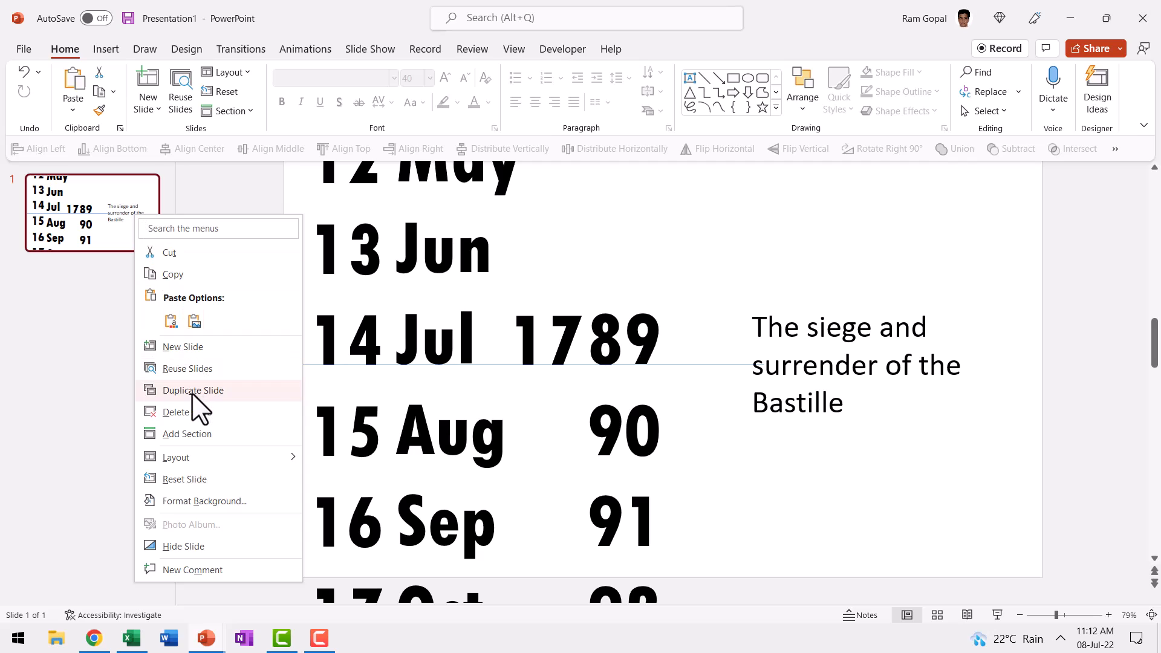
# Step: Duplicate slide 1 and shift slide 2's dates so 27 Aug sits on the line
pyautogui.click(193, 390)
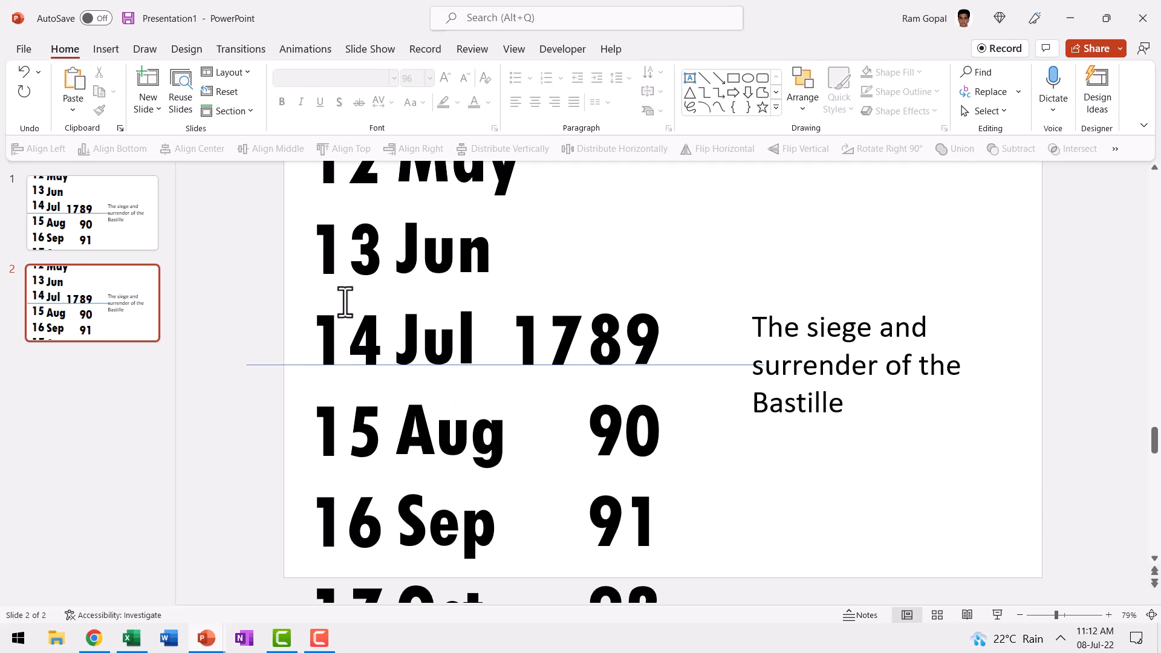
pyautogui.click(388, 244)
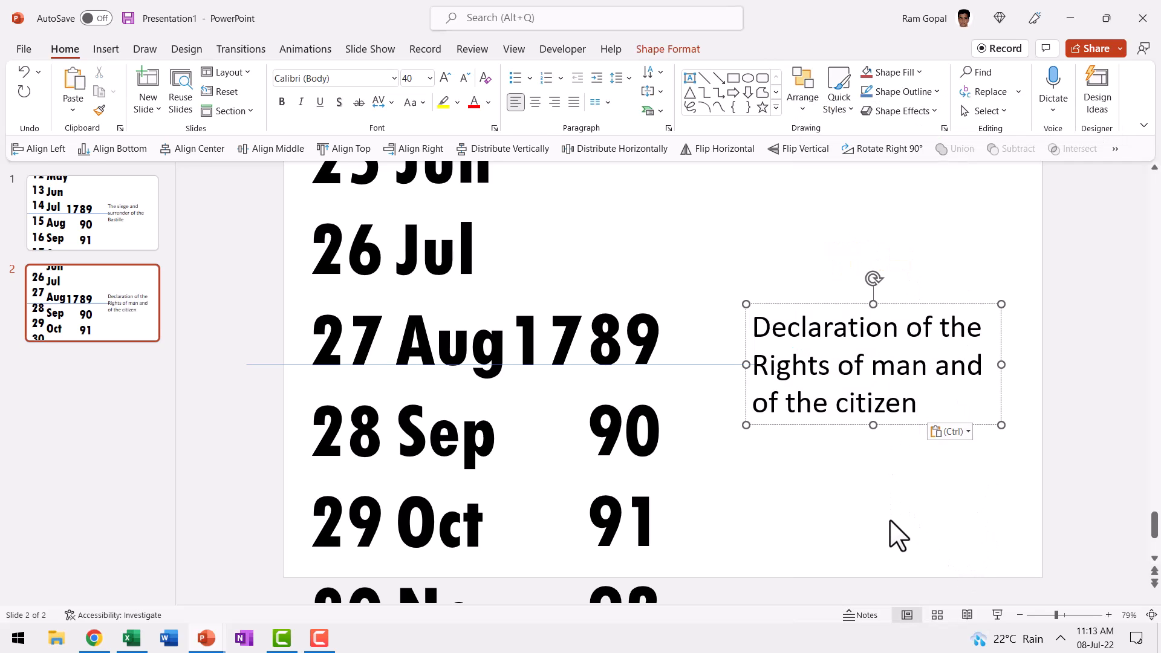
pyautogui.rightClick(91, 302)
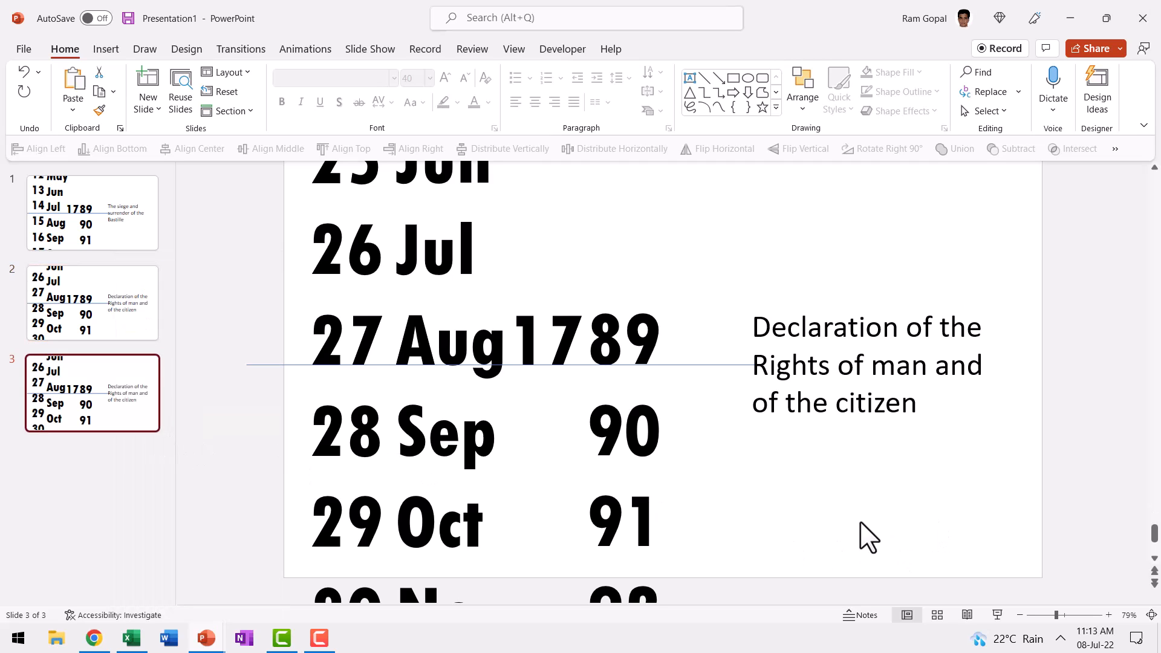
pyautogui.moveTo(1037, 489)
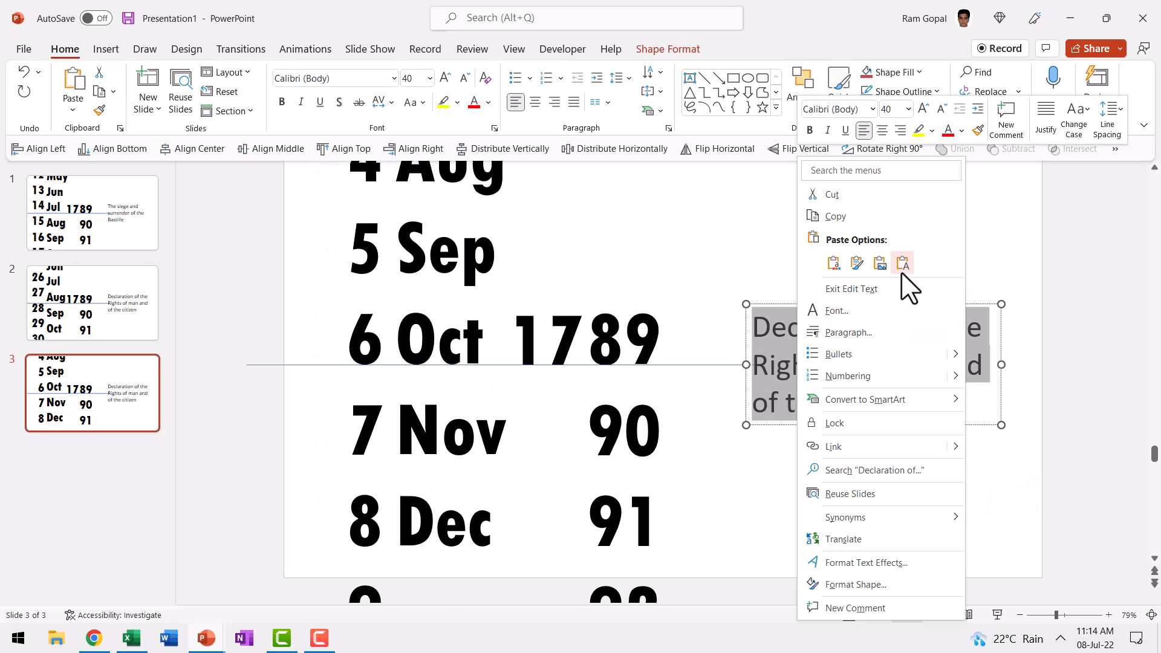
# Step: Paste 'Women's march in Versailles' as plain text for the 6 Oct slide
pyautogui.click(902, 263)
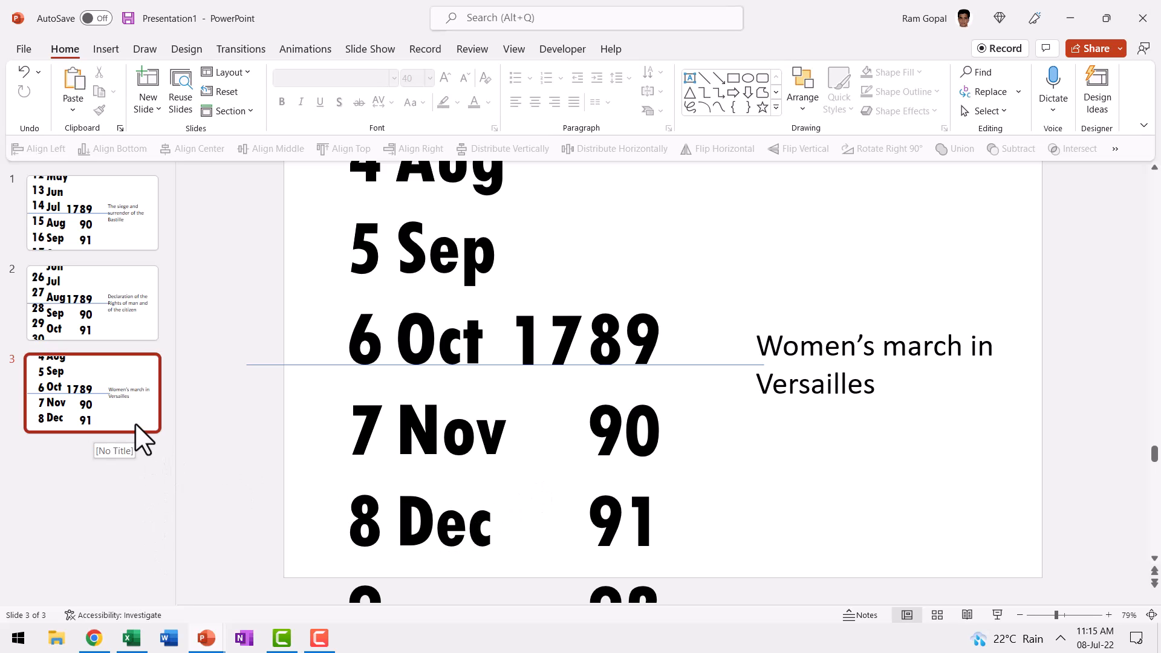
pyautogui.moveTo(873, 540)
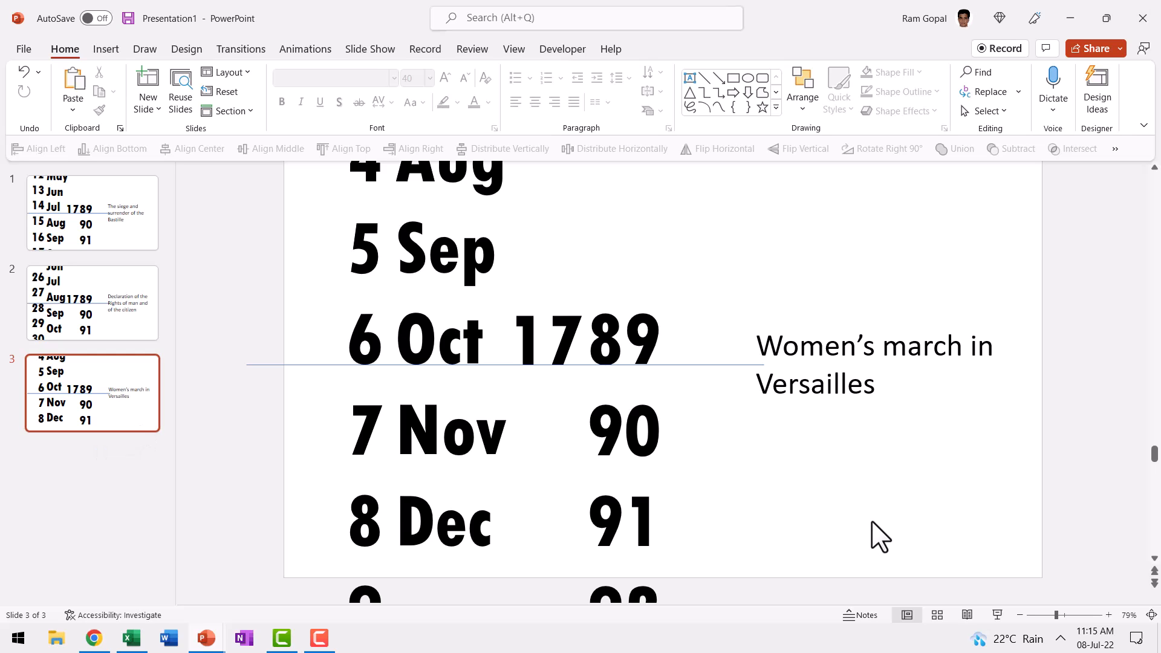
# Step: Apply a Morph transition to slides 2 and 3, then return to slide 1
pyautogui.click(92, 303)
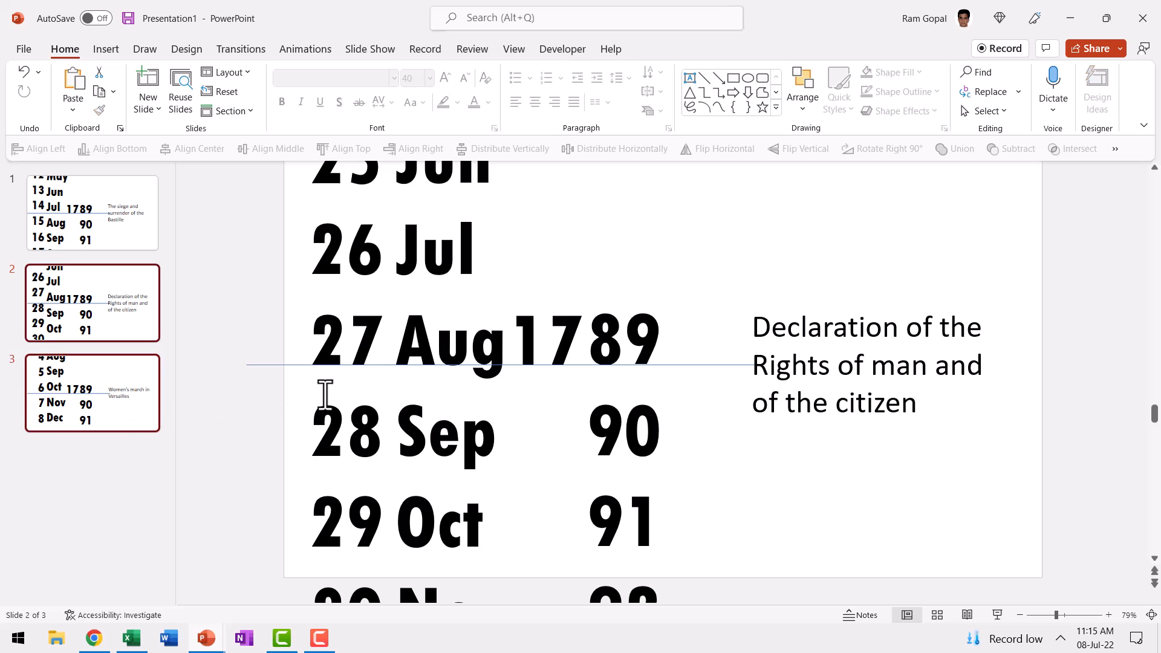
pyautogui.moveTo(247, 73)
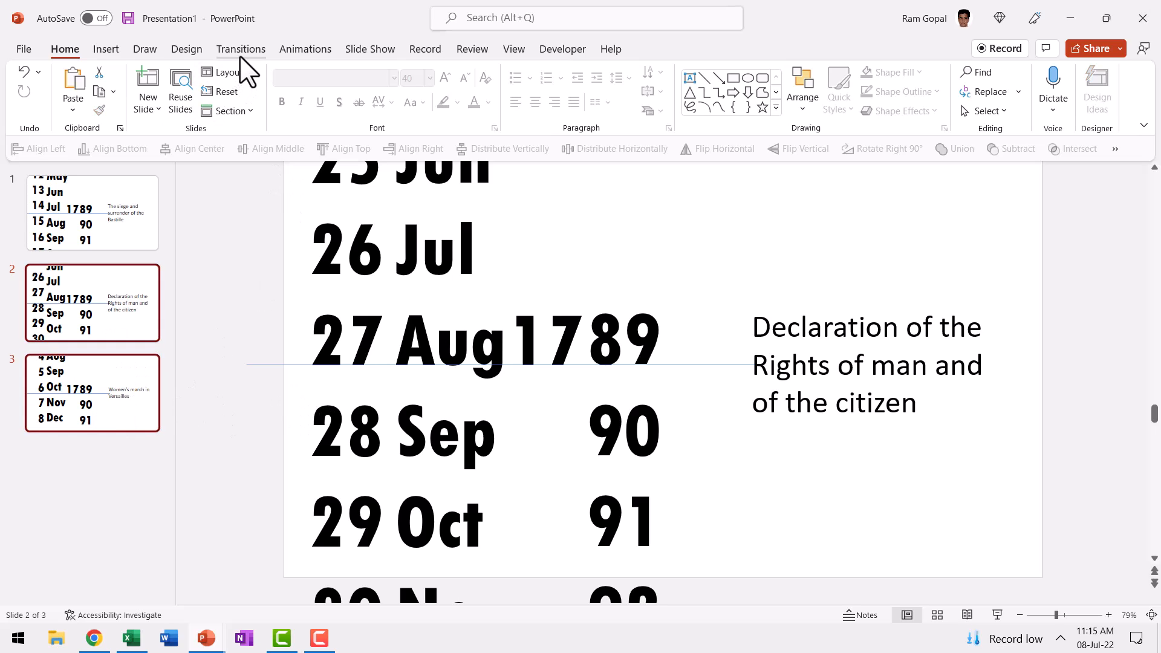
pyautogui.click(241, 49)
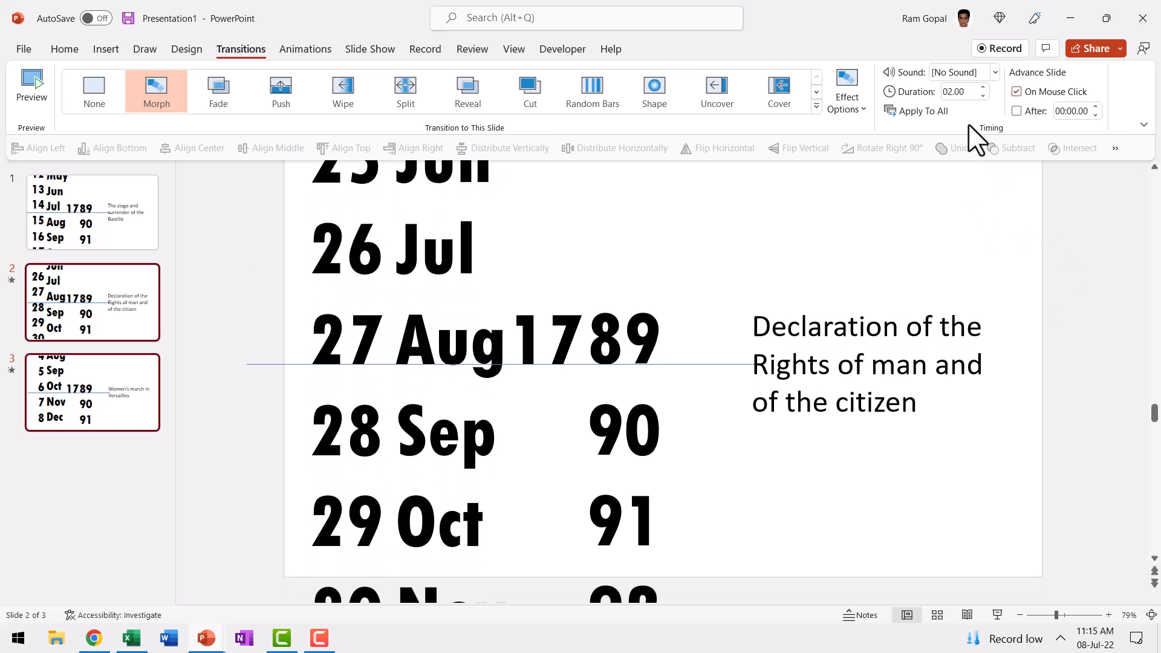
pyautogui.click(91, 212)
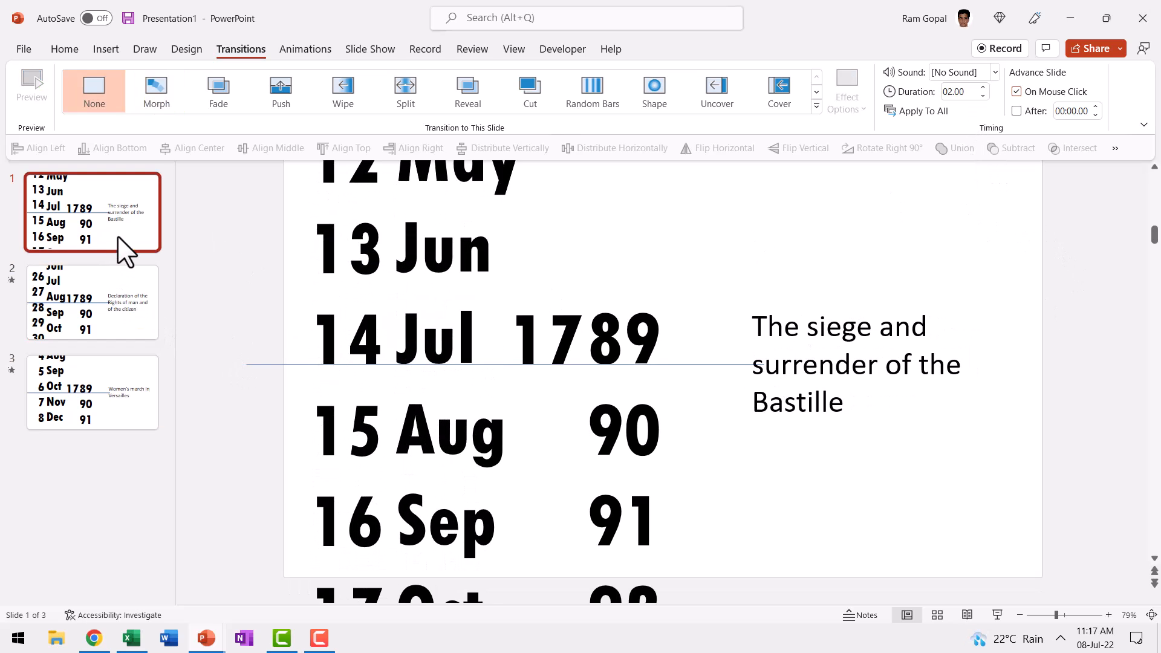
pyautogui.click(92, 391)
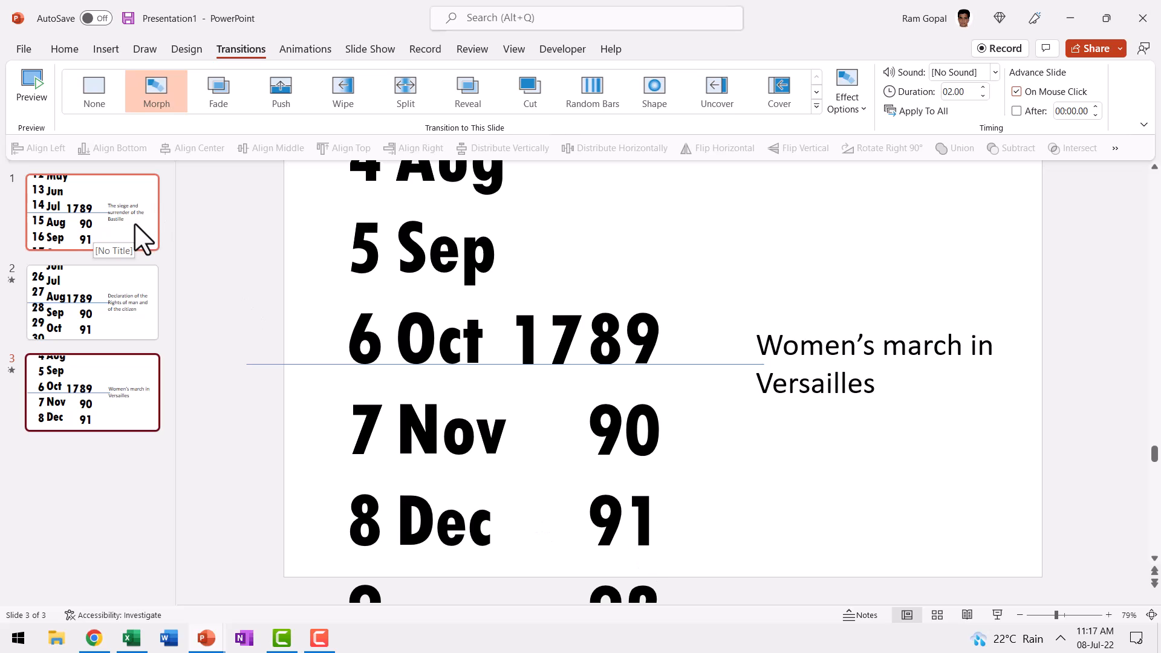
pyautogui.click(91, 212)
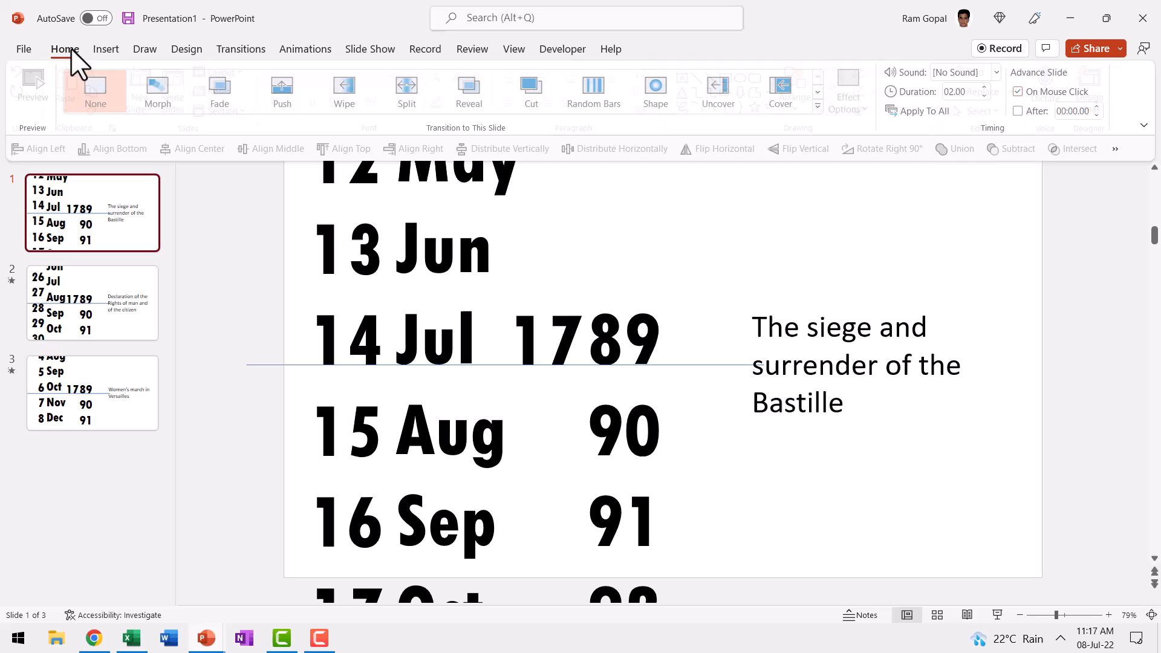
# Step: Draw a rectangle over the 14 Jul 1789 row on slide 1
pyautogui.click(64, 49)
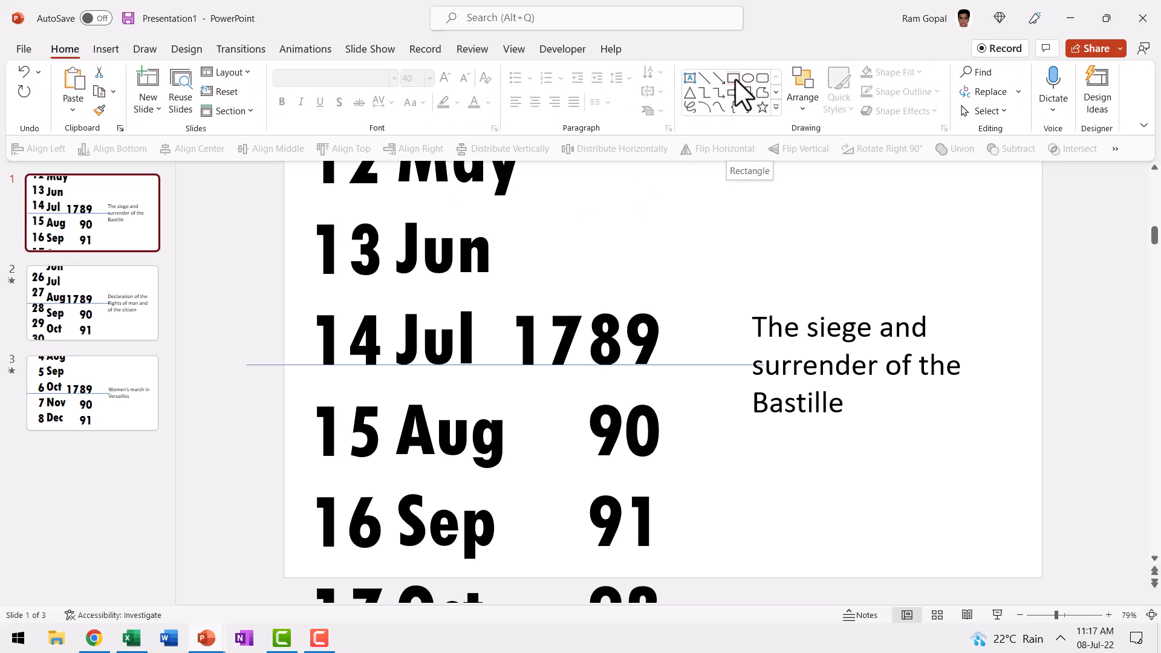
pyautogui.click(732, 77)
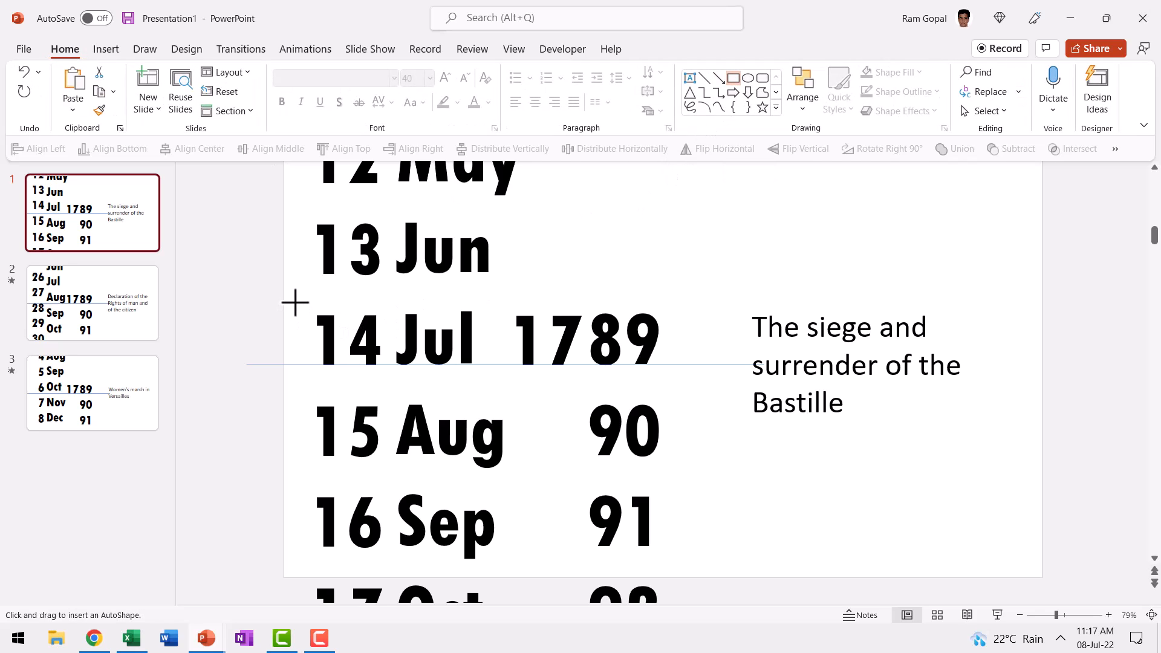
pyautogui.moveTo(295, 302); pyautogui.dragTo(690, 396)
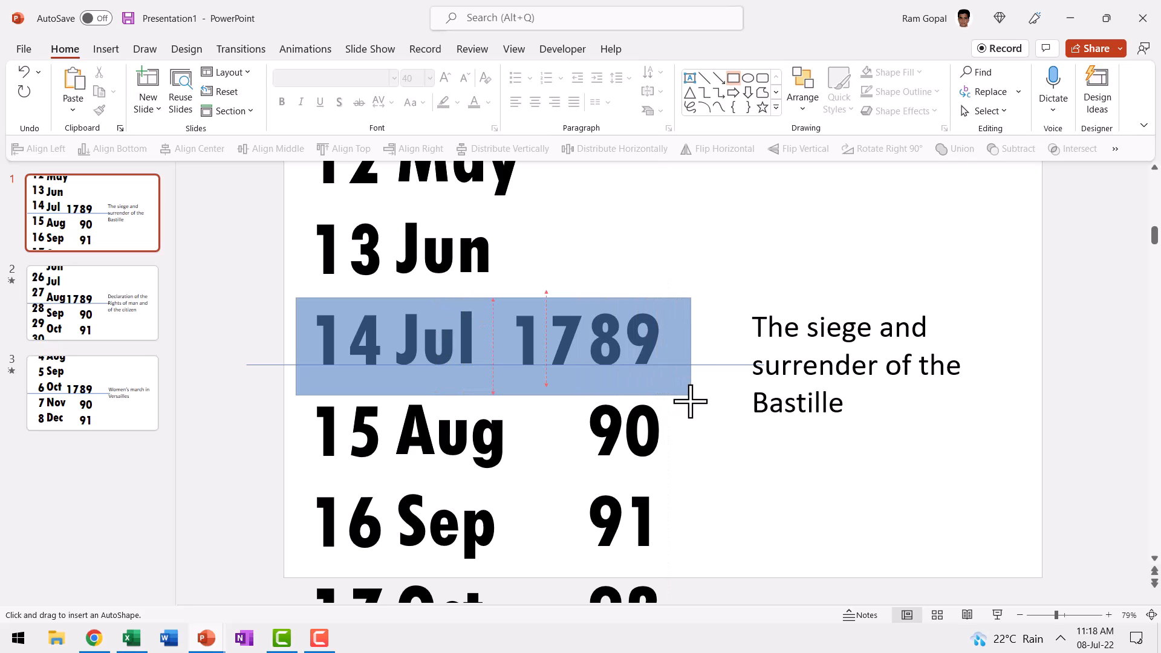
# Step: Draw a full-slide rectangle, send it to back, and reselect the row rectangle
pyautogui.moveTo(296, 300); pyautogui.dragTo(688, 396)
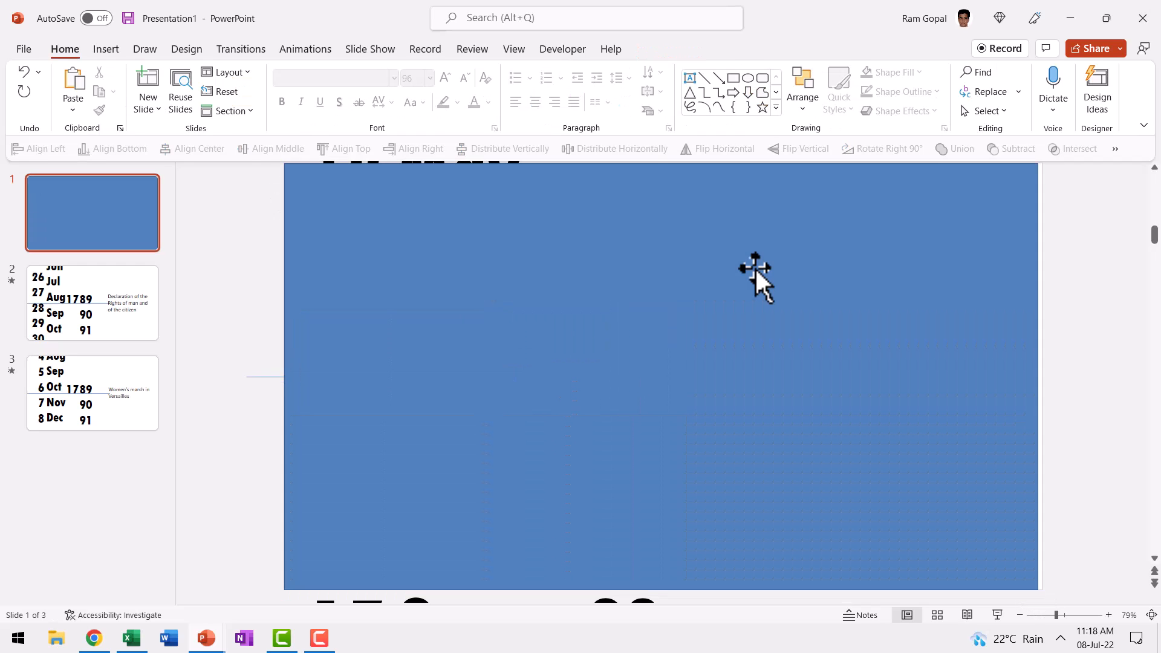
pyautogui.rightClick(755, 276)
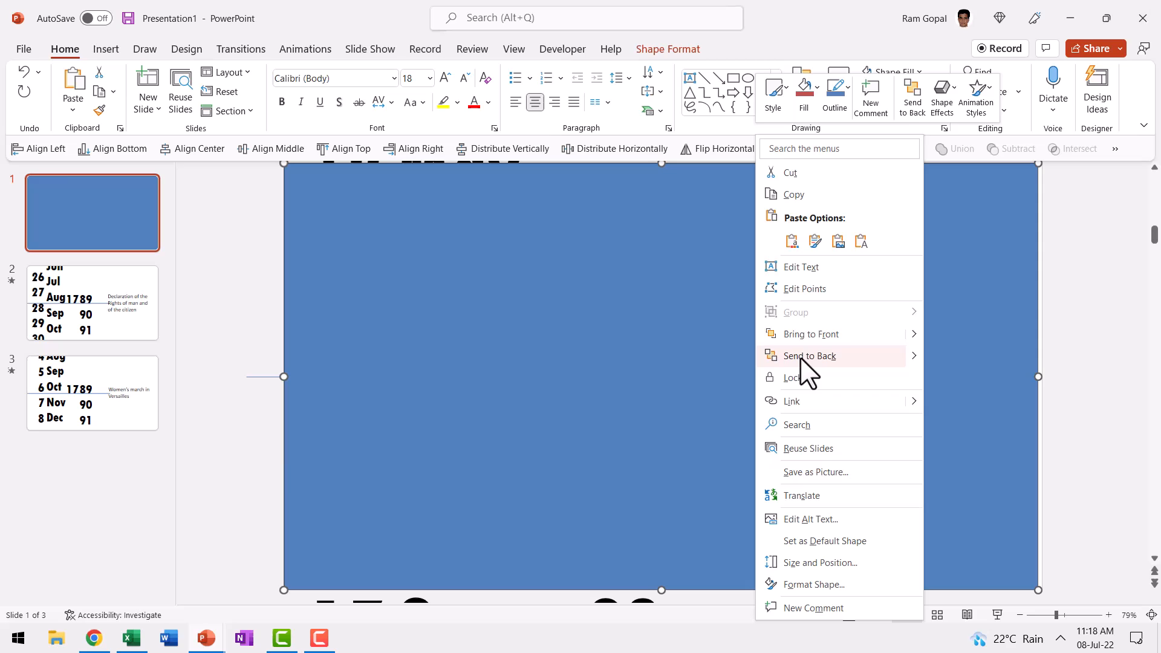
pyautogui.click(810, 356)
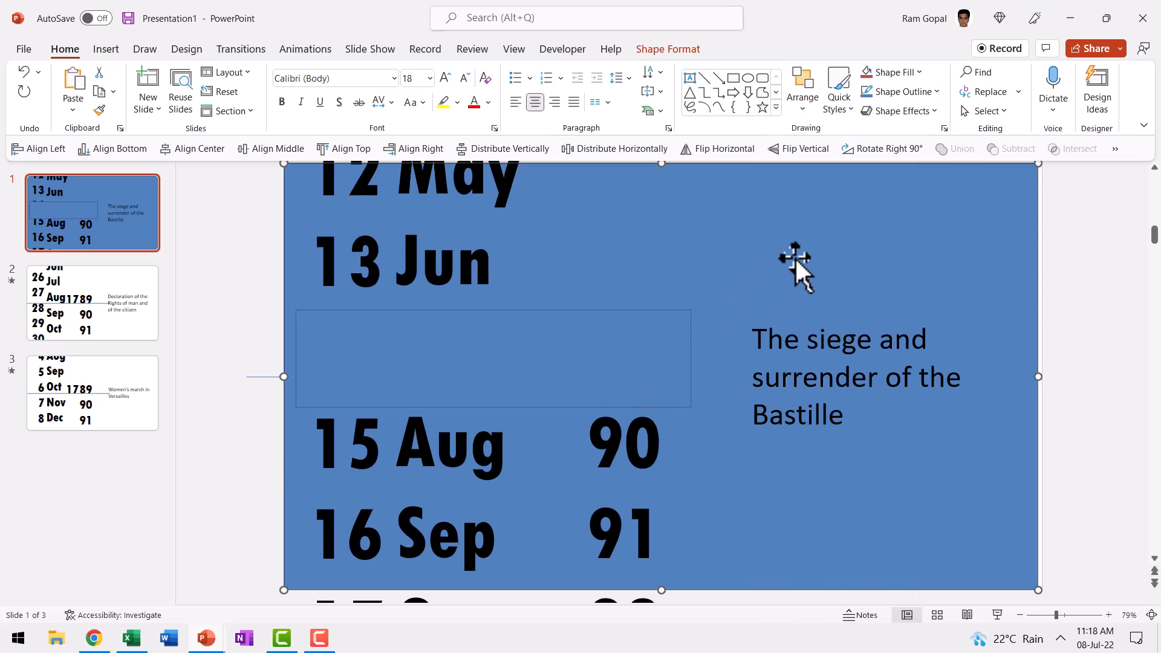
pyautogui.moveTo(459, 358)
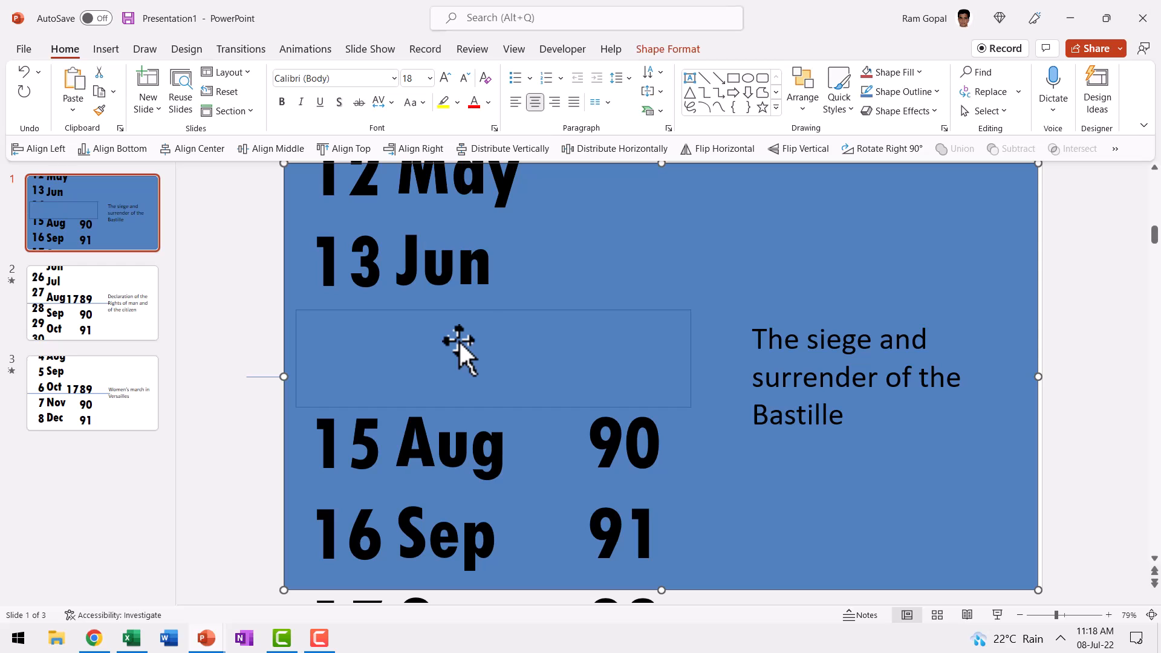
pyautogui.click(457, 351)
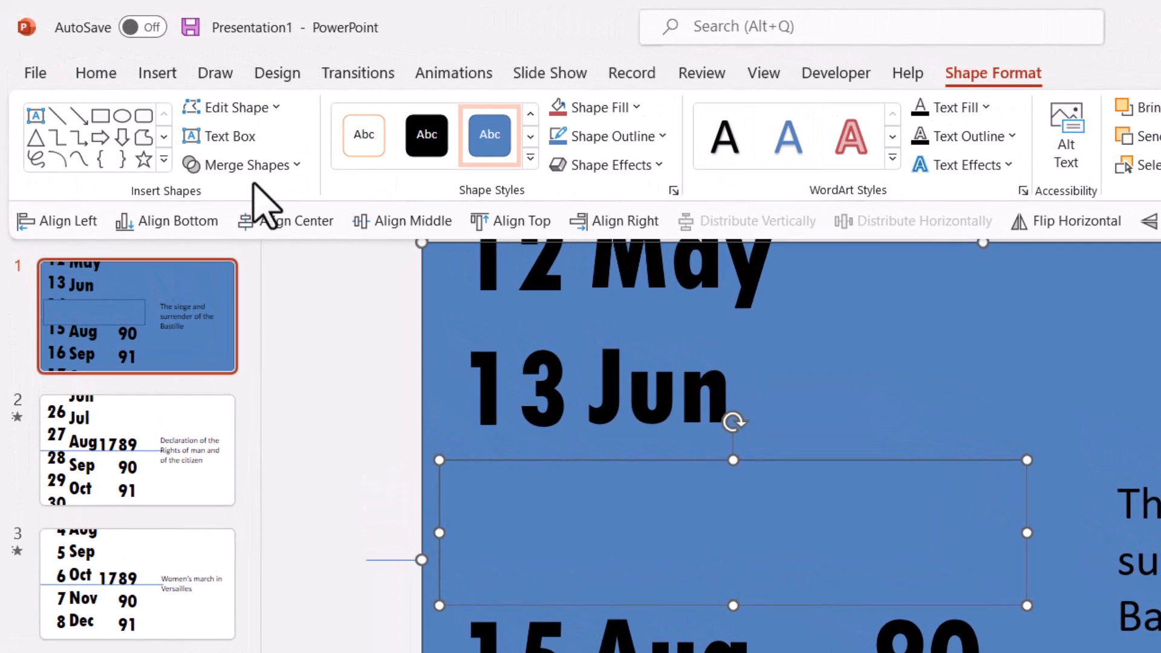
# Step: Subtract the row window from the large rectangle, fill the mask white, and open layering options
pyautogui.click(243, 164)
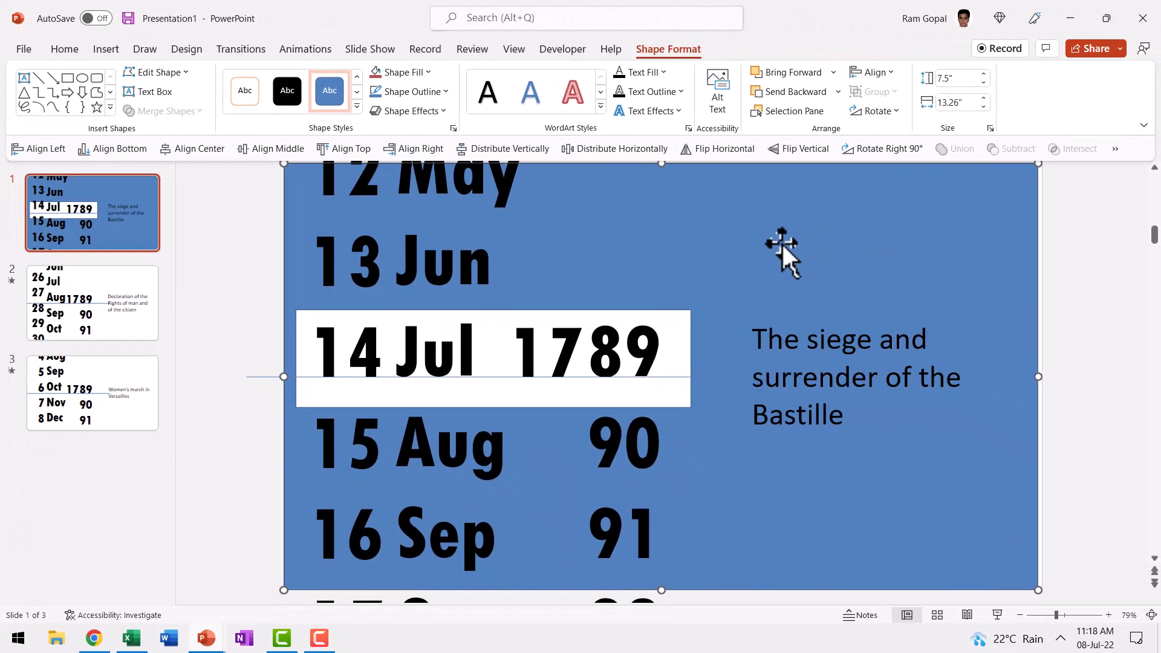
pyautogui.click(401, 72)
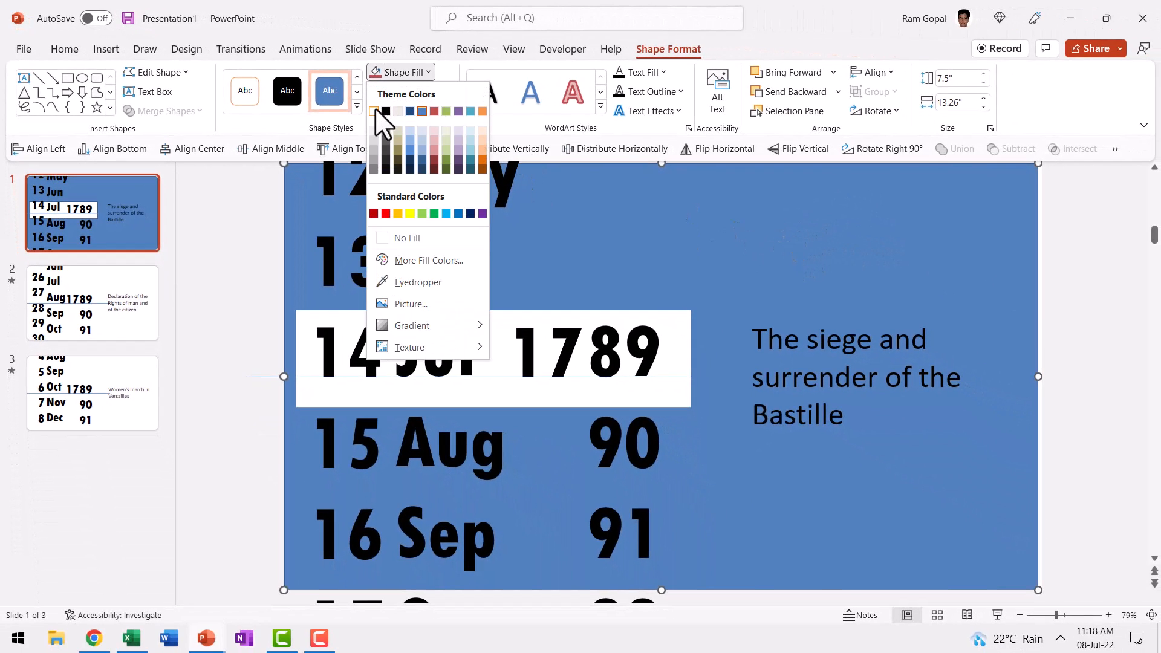
pyautogui.click(407, 92)
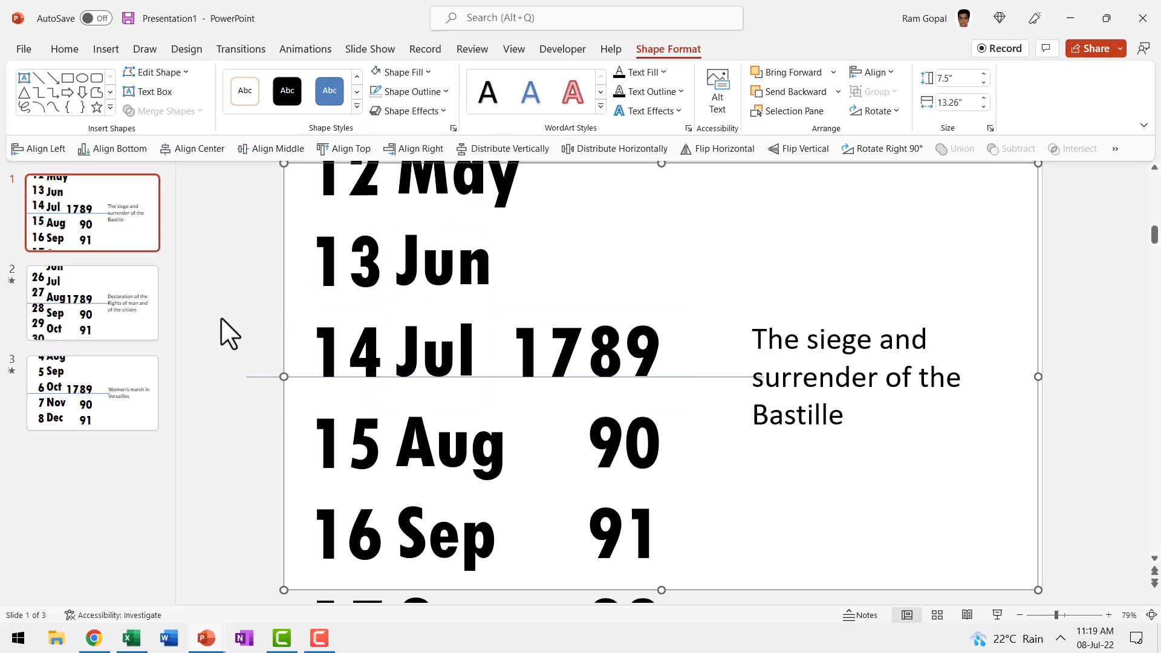
pyautogui.moveTo(919, 343)
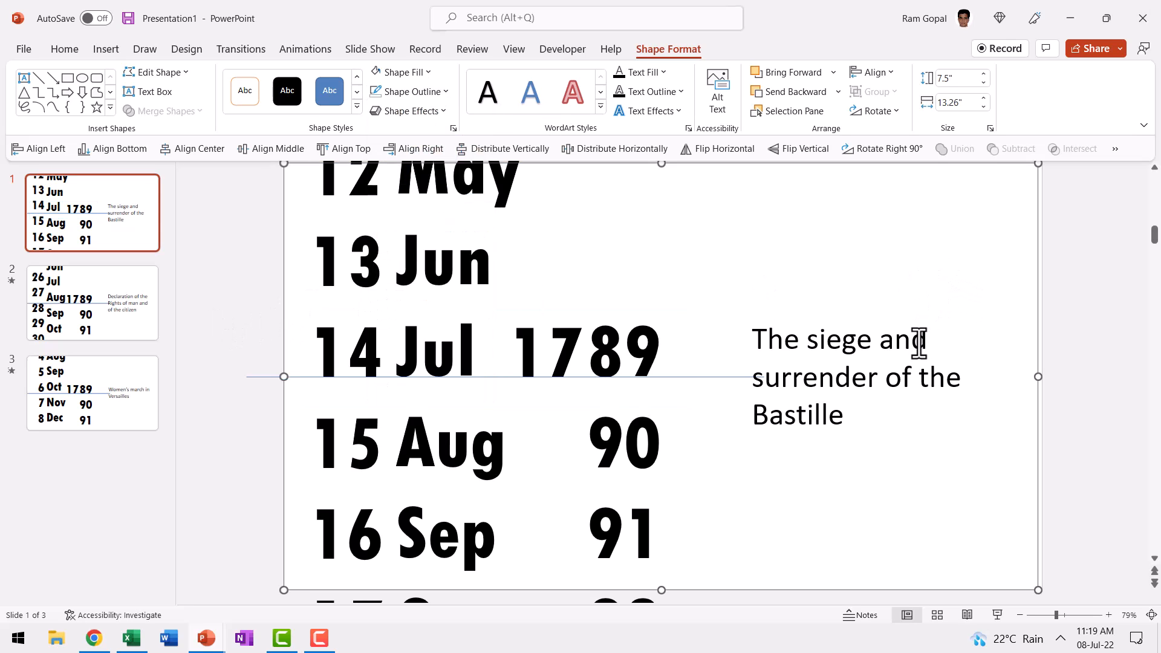
pyautogui.rightClick(913, 343)
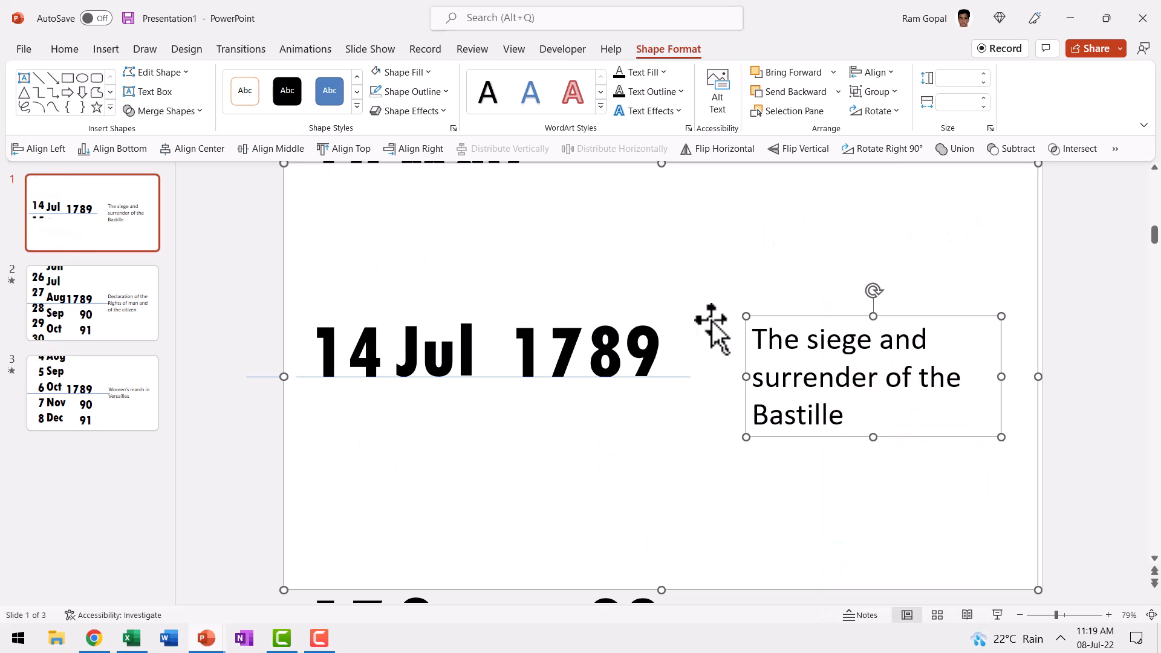
pyautogui.moveTo(889, 204)
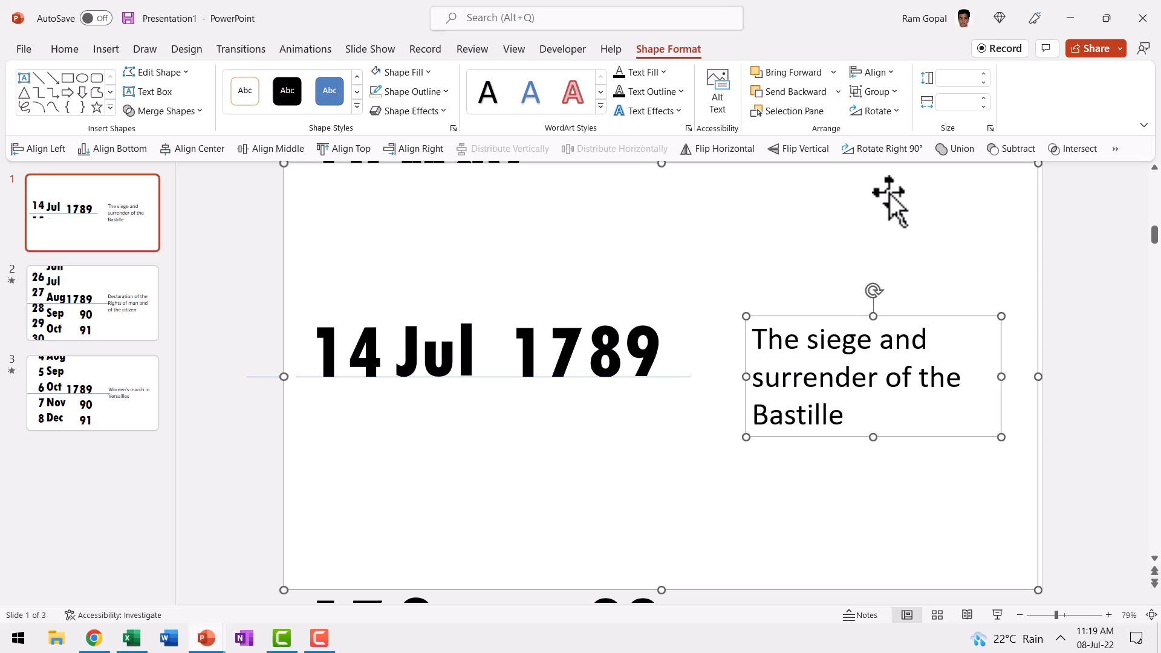
pyautogui.moveTo(728, 492)
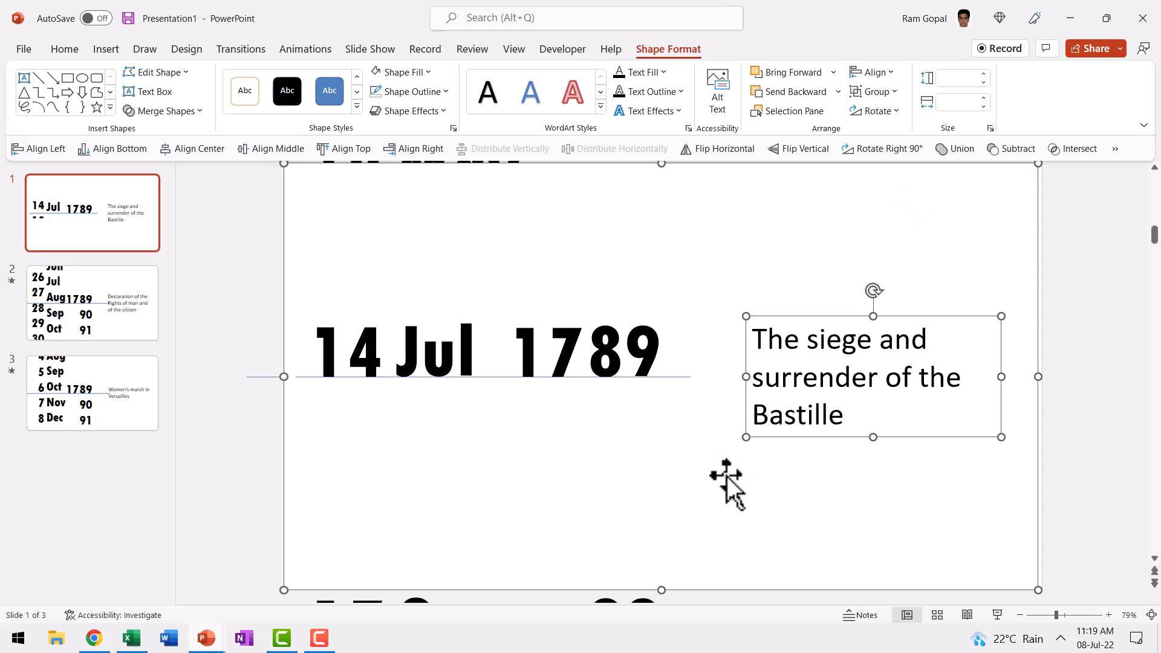
pyautogui.moveTo(389, 363)
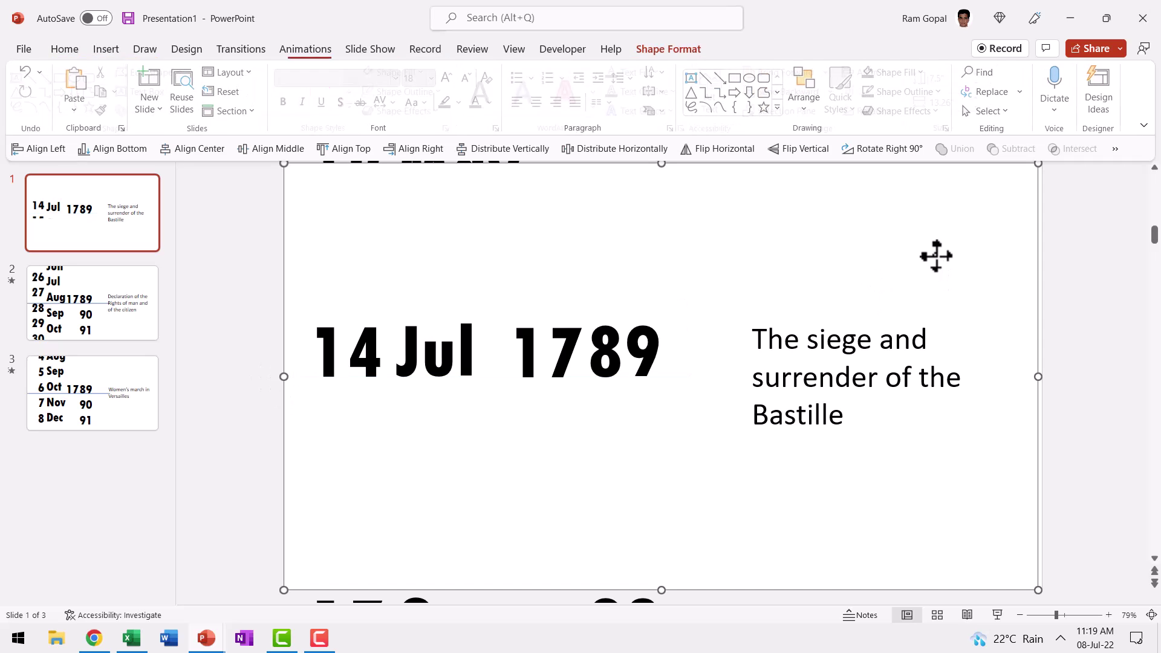
# Step: Paste the mask onto slides 2 and 3, captioned 'Declaration of the Rights of man and of the citizen' and 'Women's march in Versailles'
pyautogui.click(668, 49)
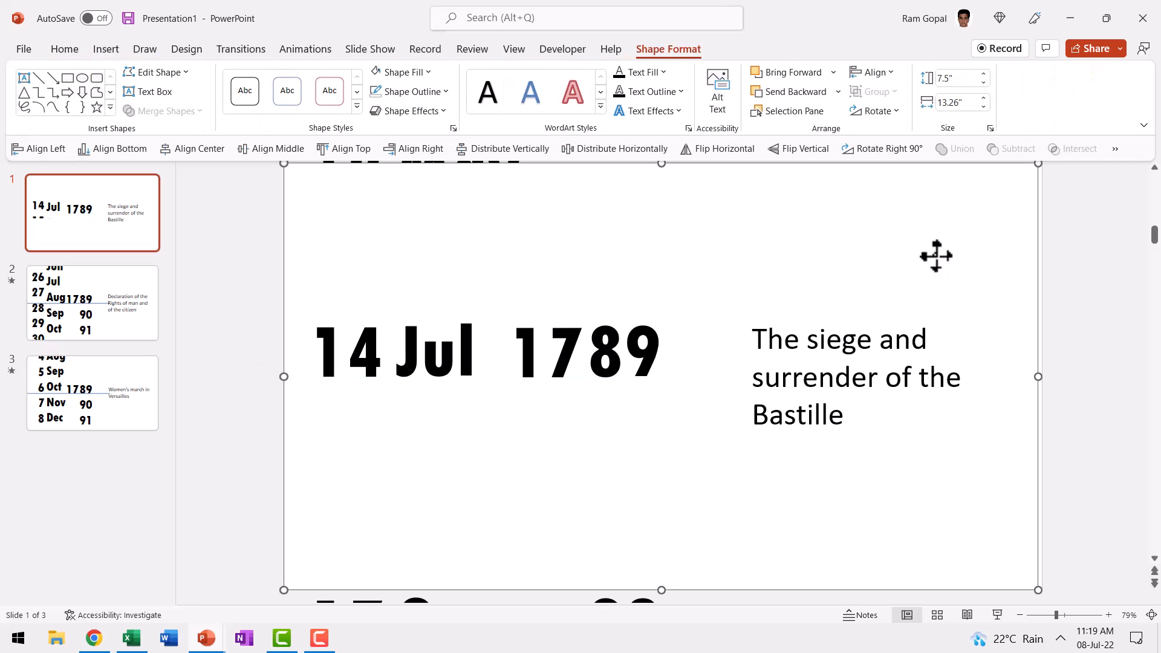
pyautogui.click(92, 302)
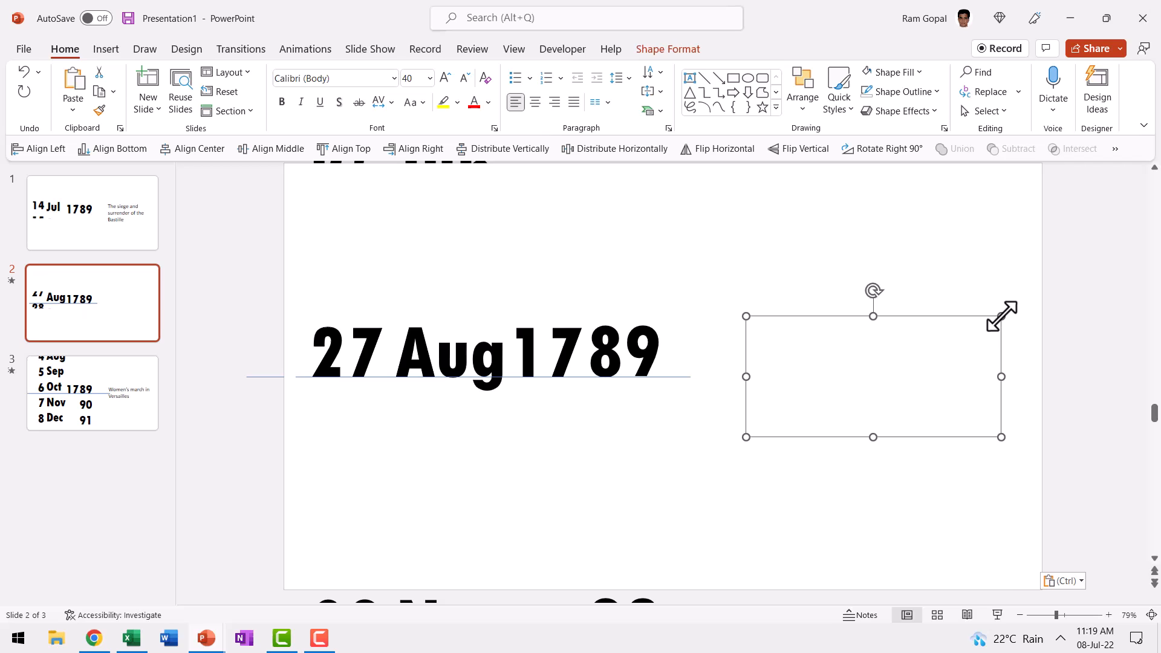
pyautogui.write('Declaration of the Rights of man and of the citizen')
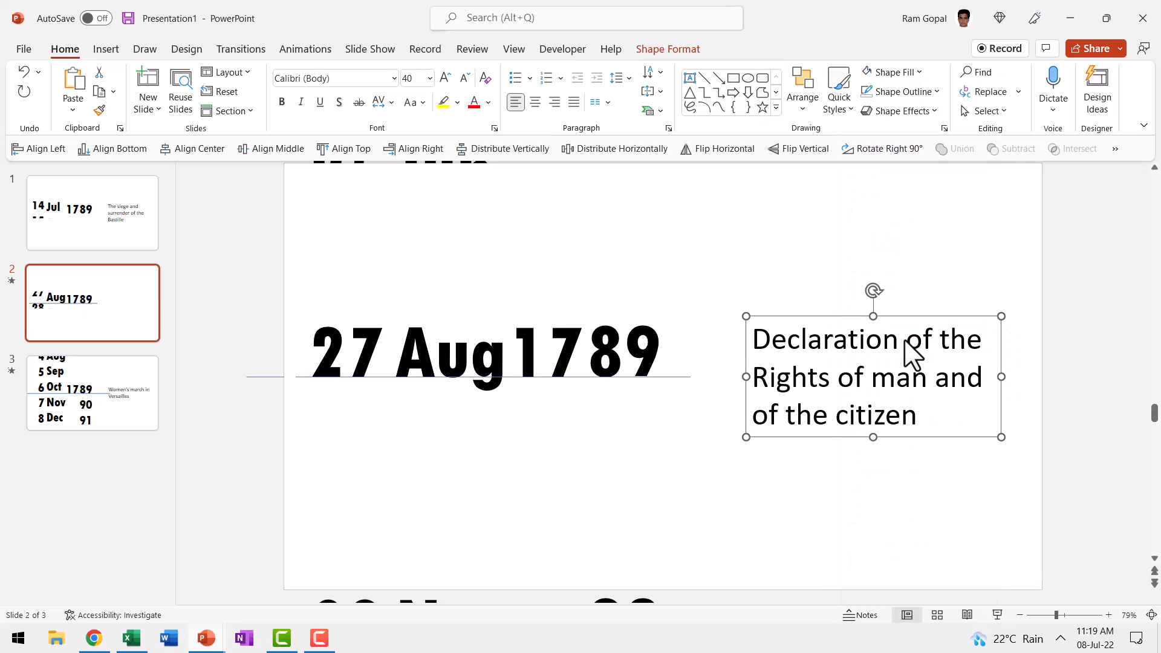
pyautogui.click(92, 392)
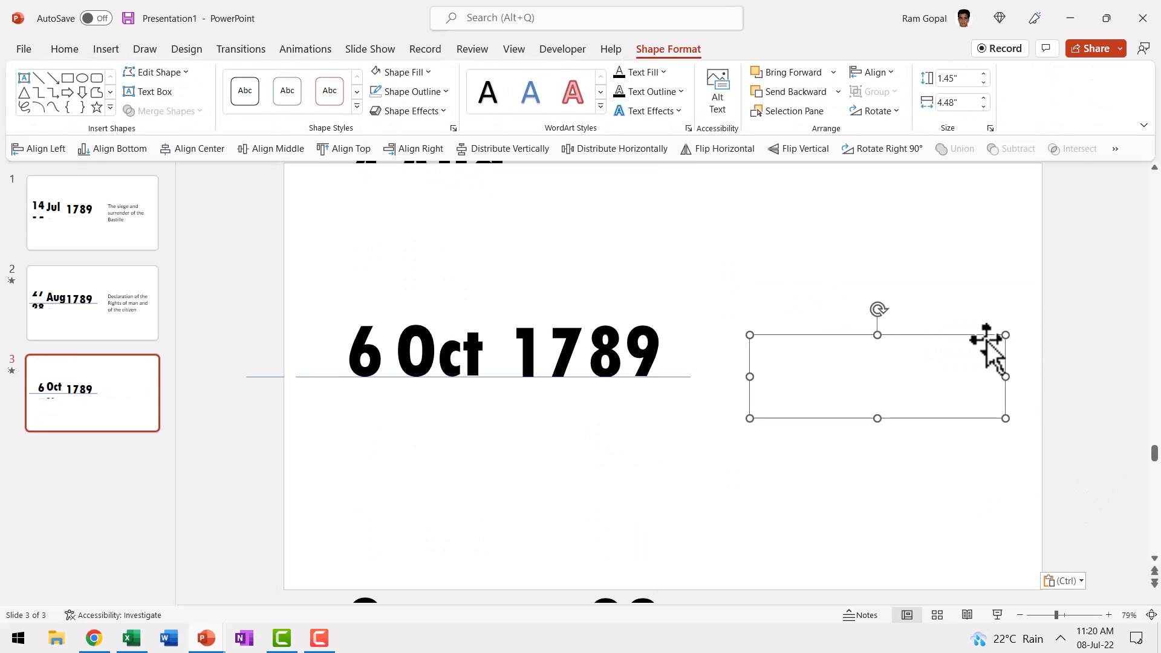
pyautogui.write("Women's march in Versailles")
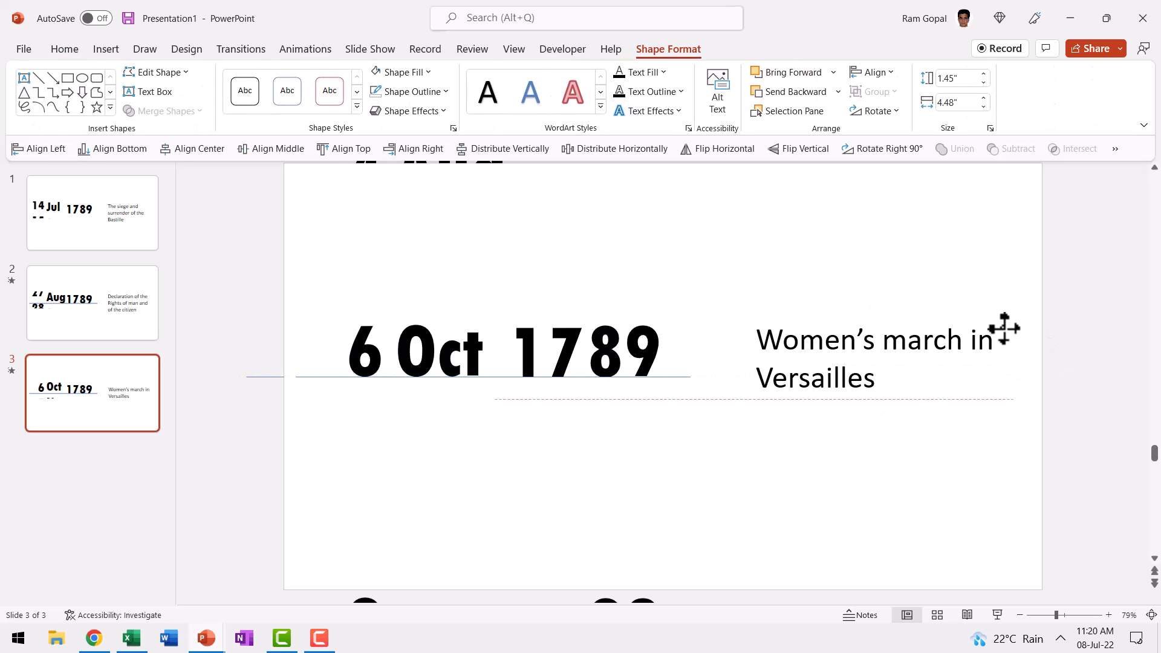
pyautogui.click(92, 302)
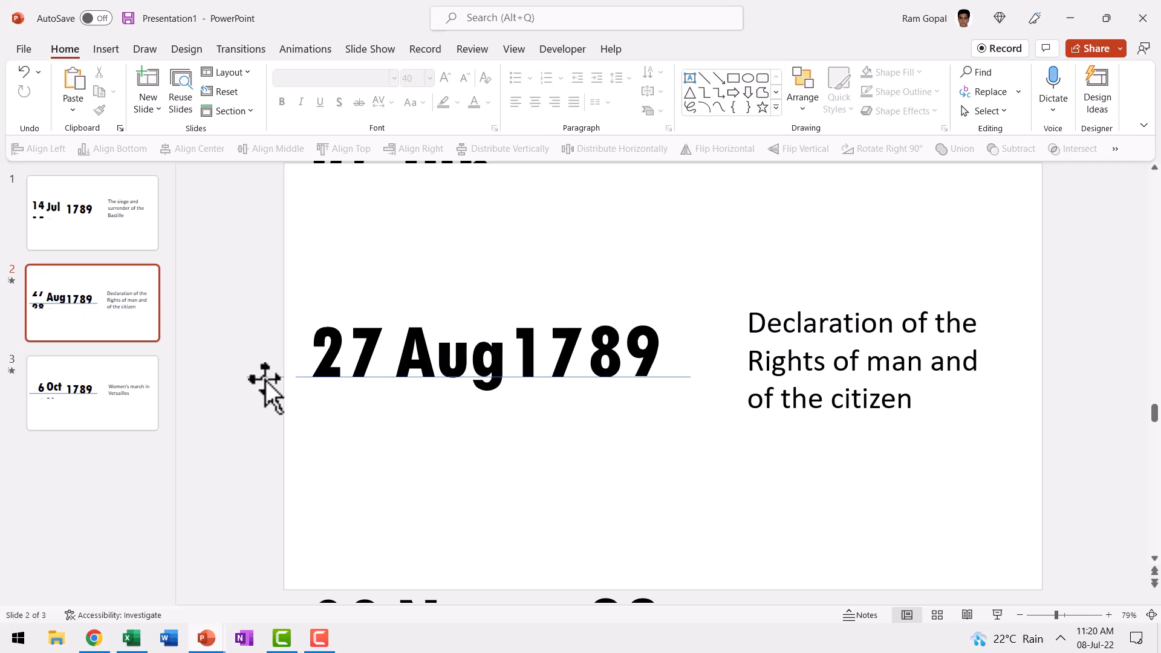
# Step: Review slide 3, then return to slide 1
pyautogui.click(92, 393)
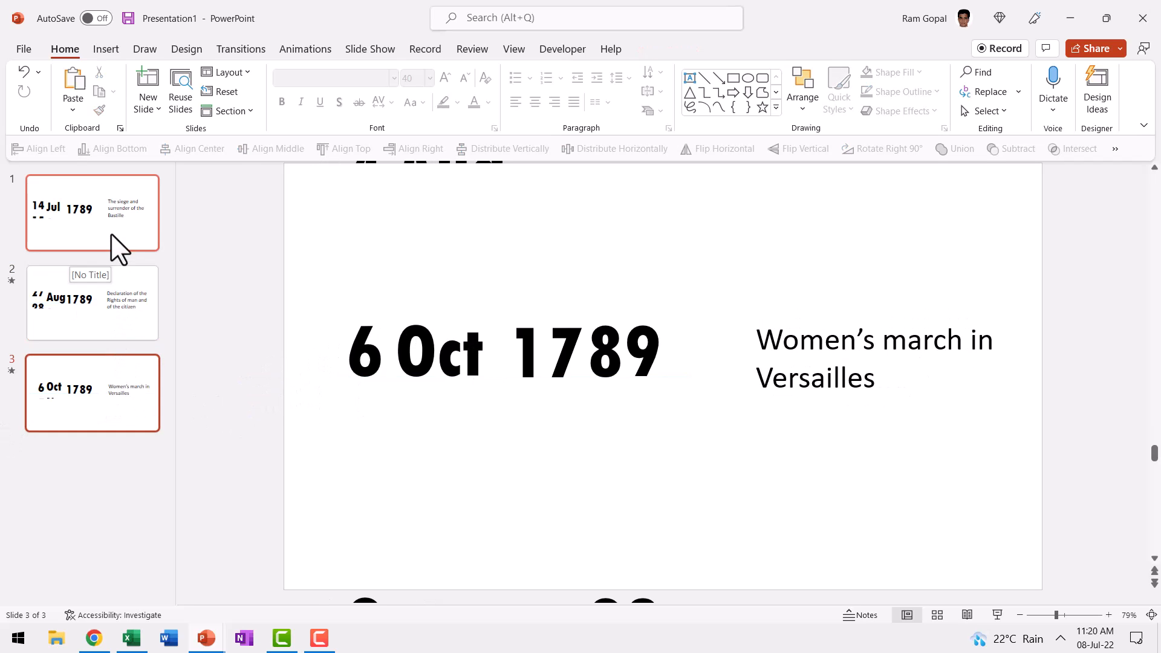
pyautogui.click(92, 213)
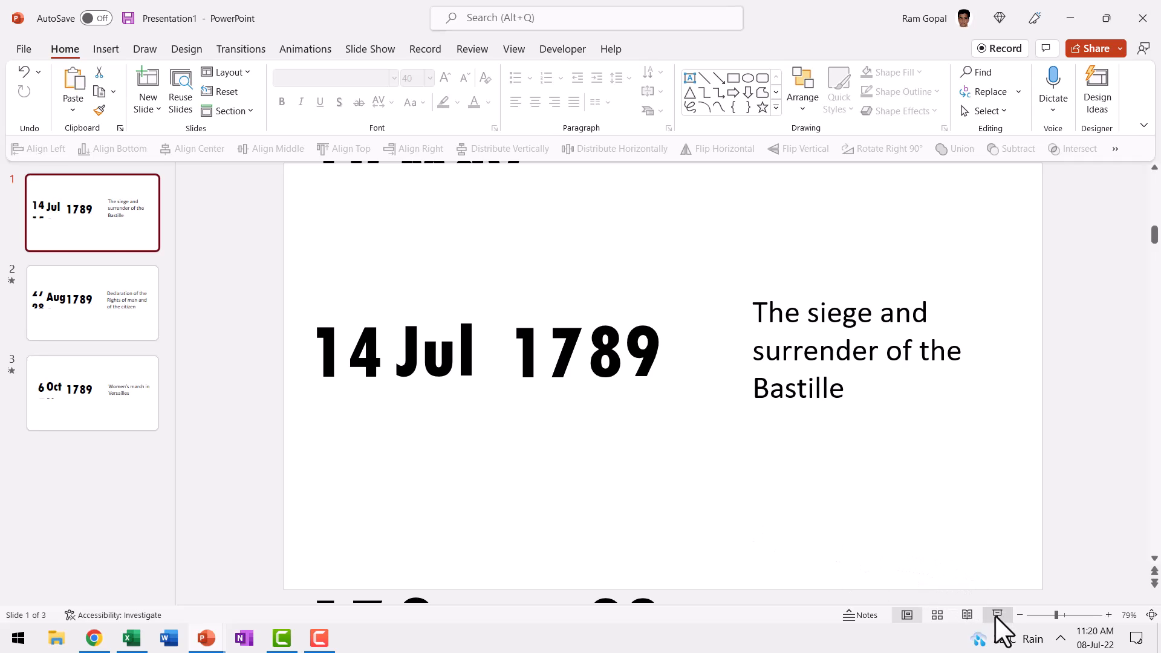